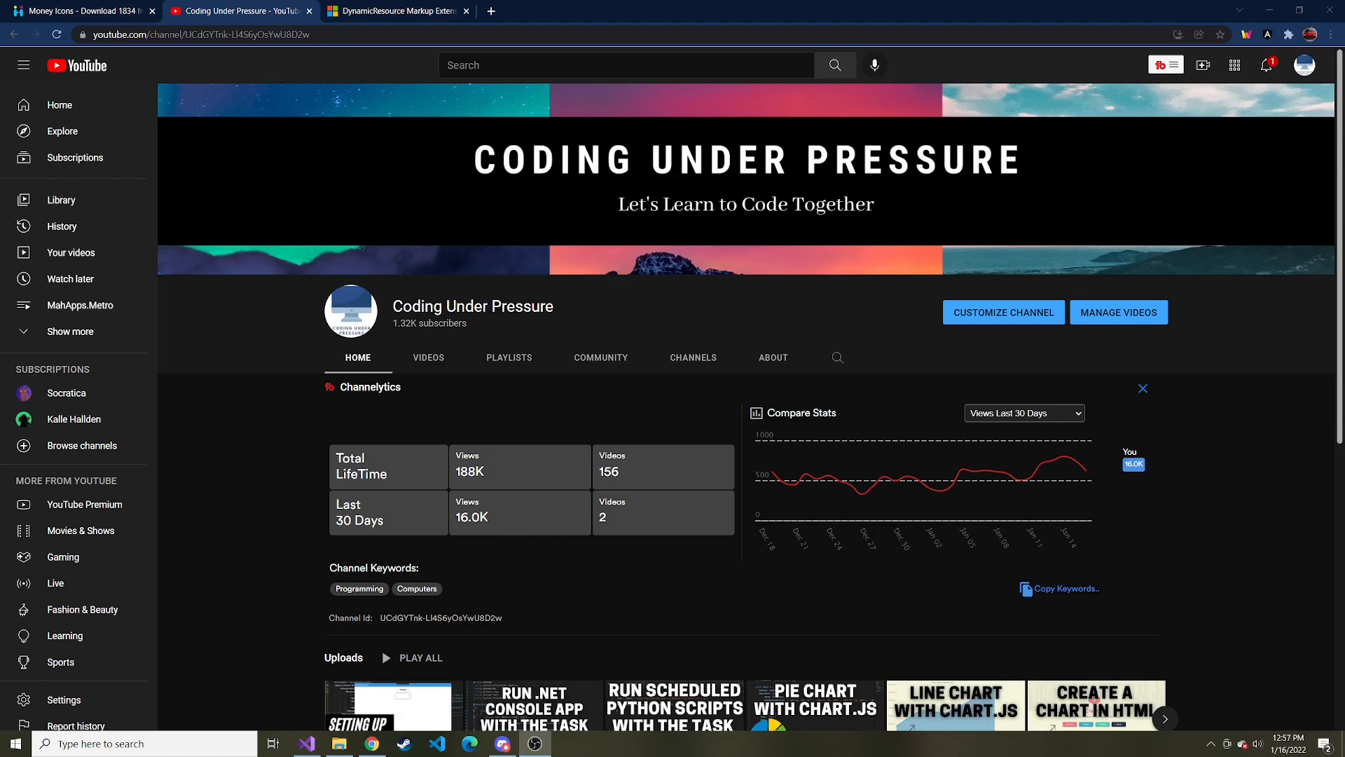
mouse_move(392, 464)
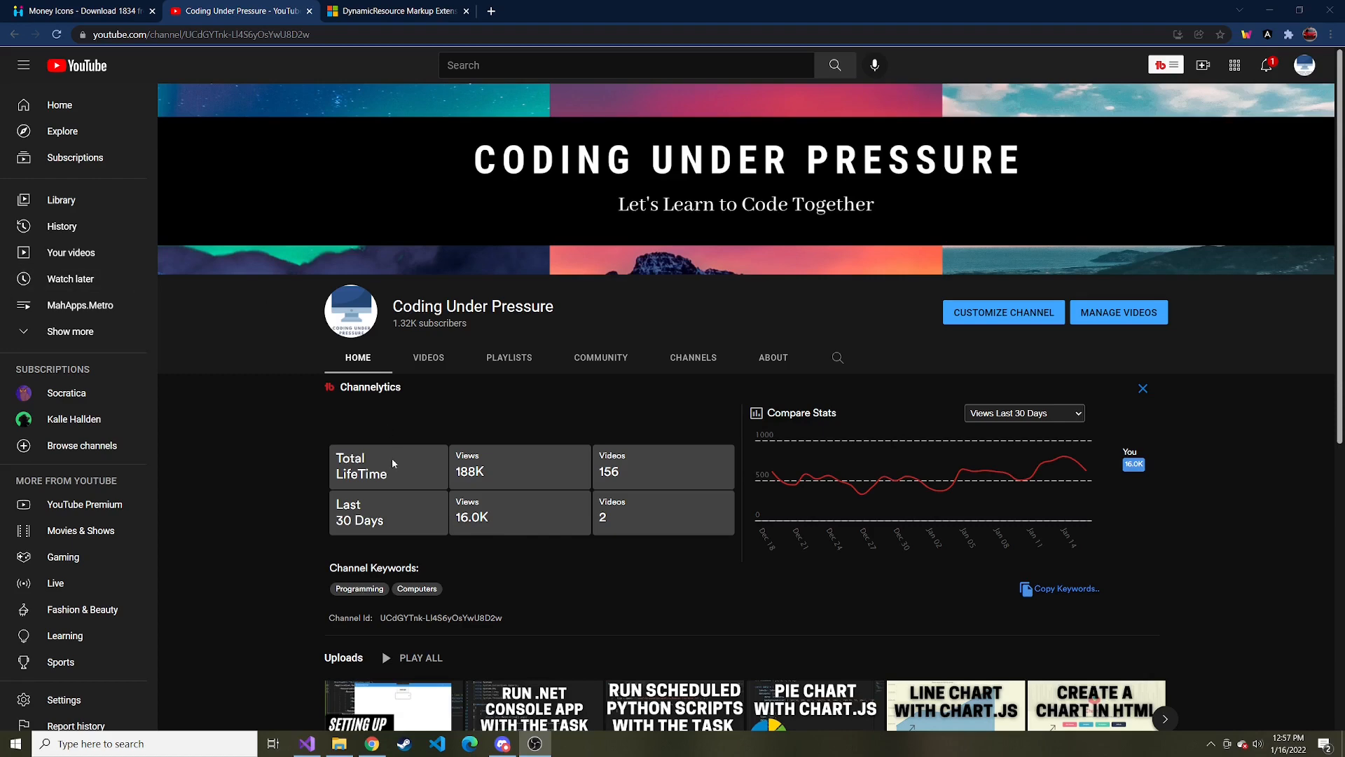
Step: Run the Mahapps app under the debugger, then look over App.xaml
scroll(down, 3)
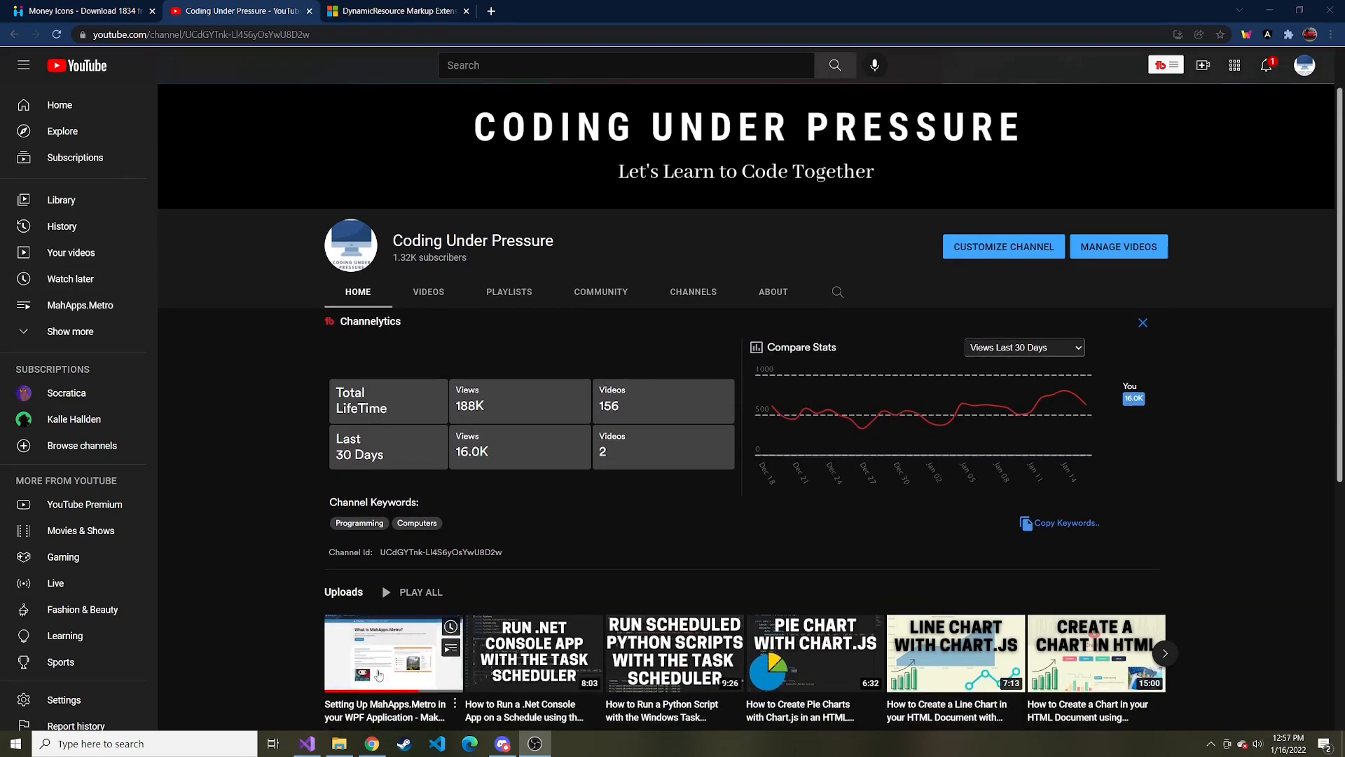
mouse_move(413, 683)
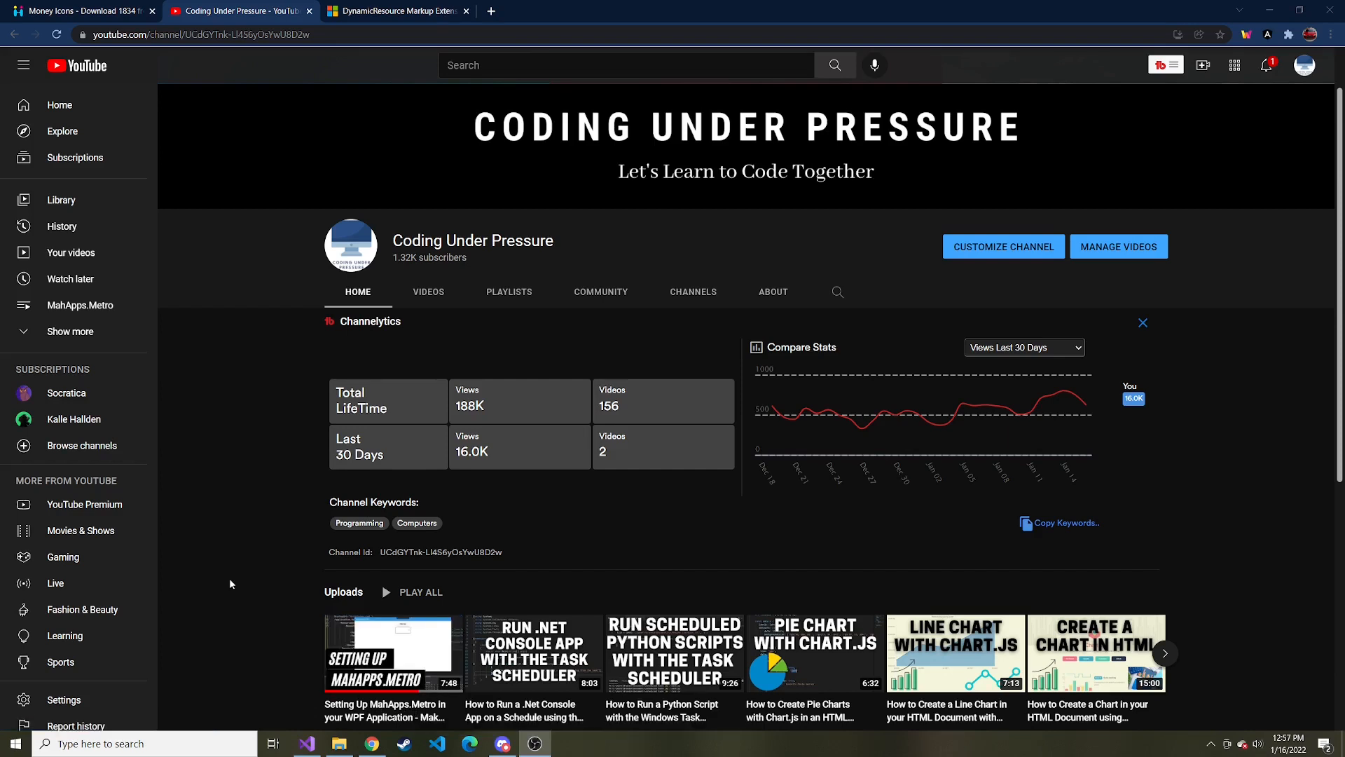
mouse_move(402, 531)
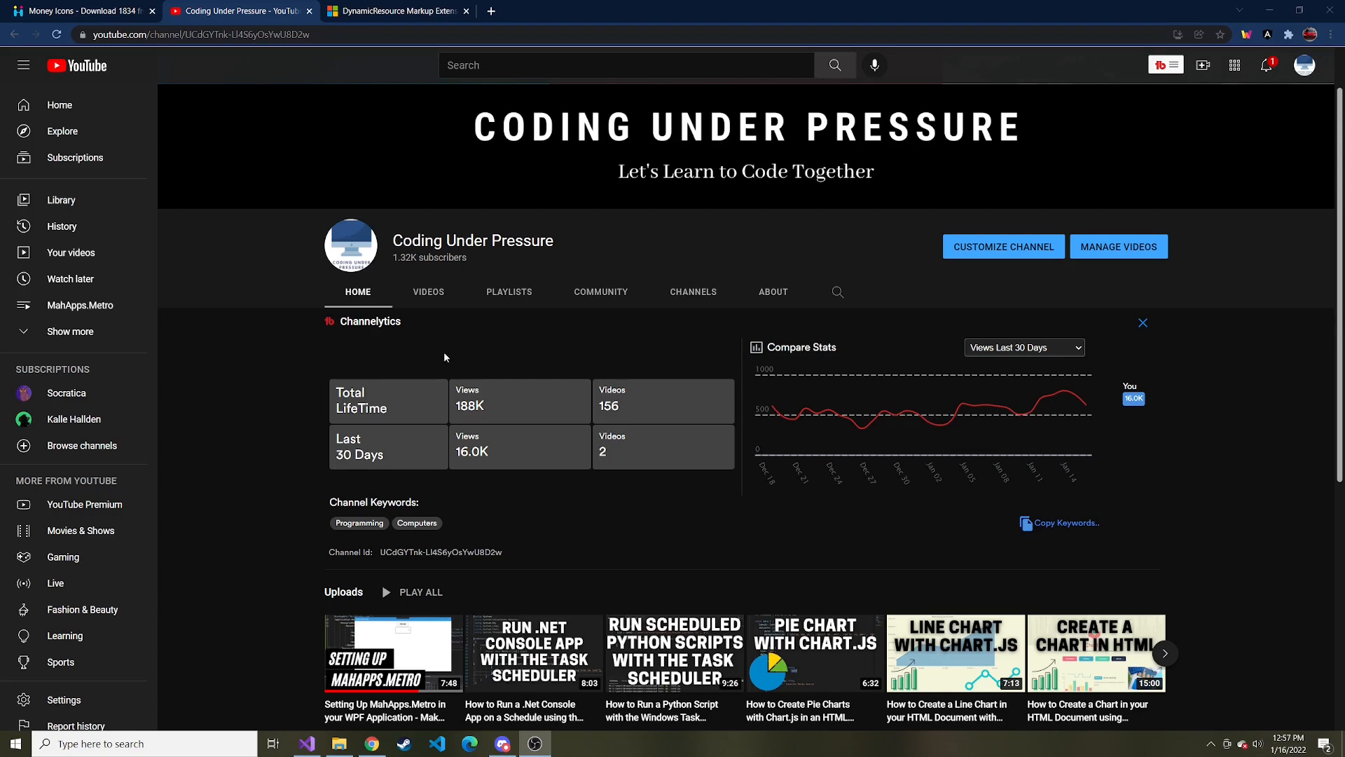
mouse_move(540, 555)
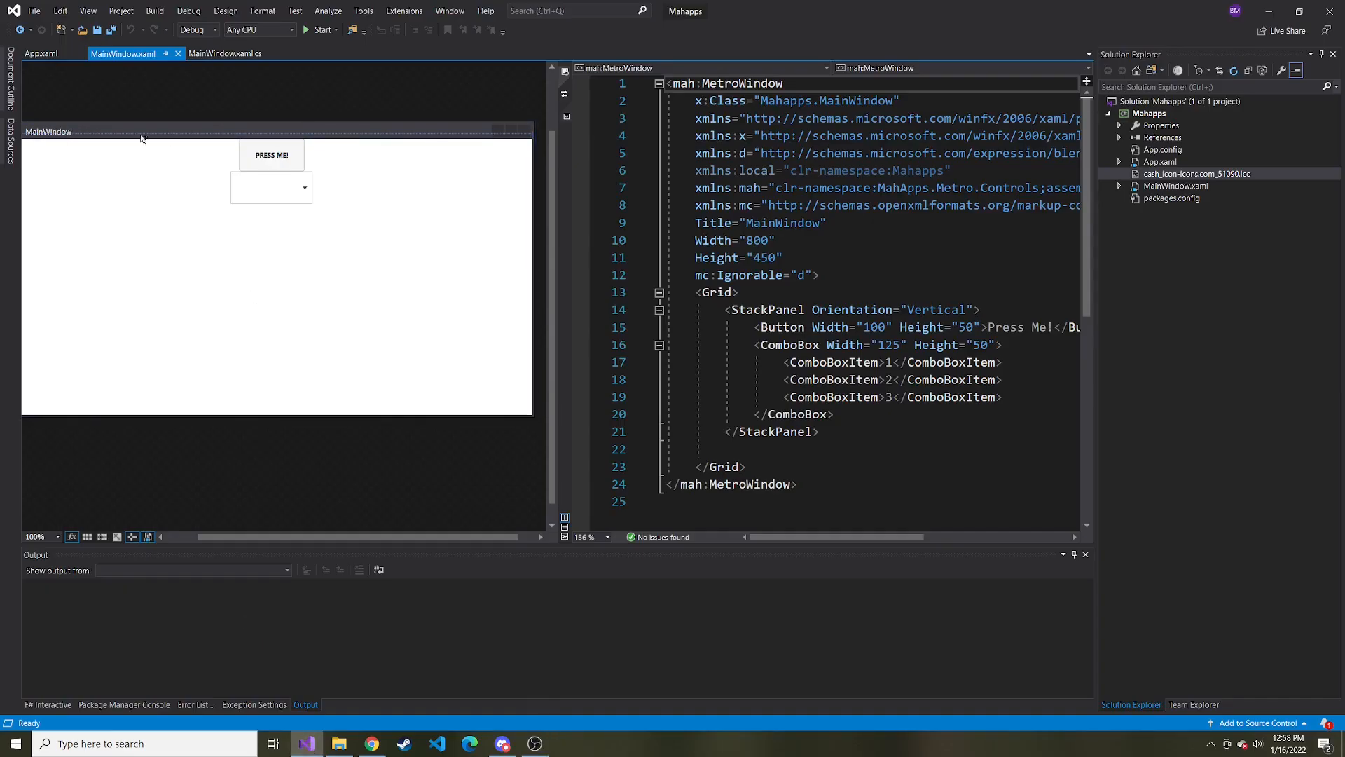
mouse_move(478, 239)
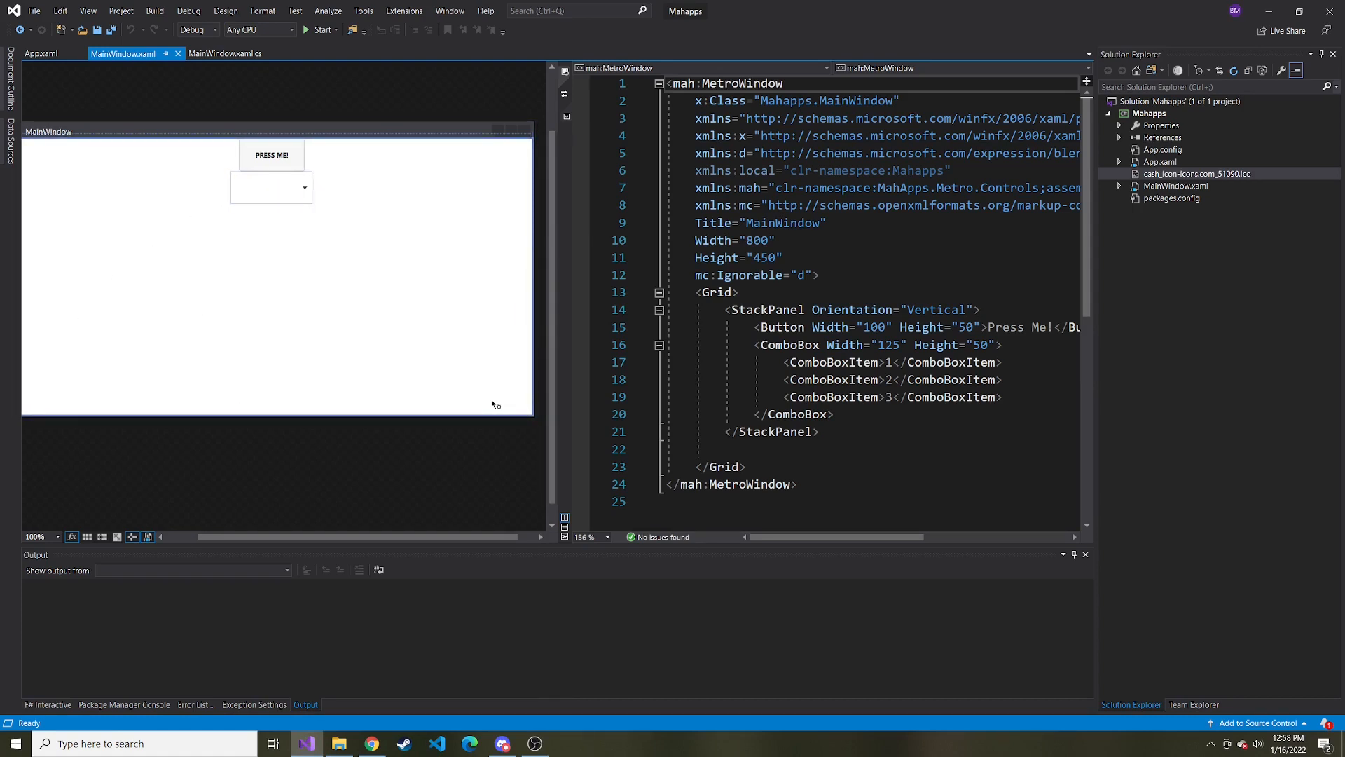
mouse_move(362, 390)
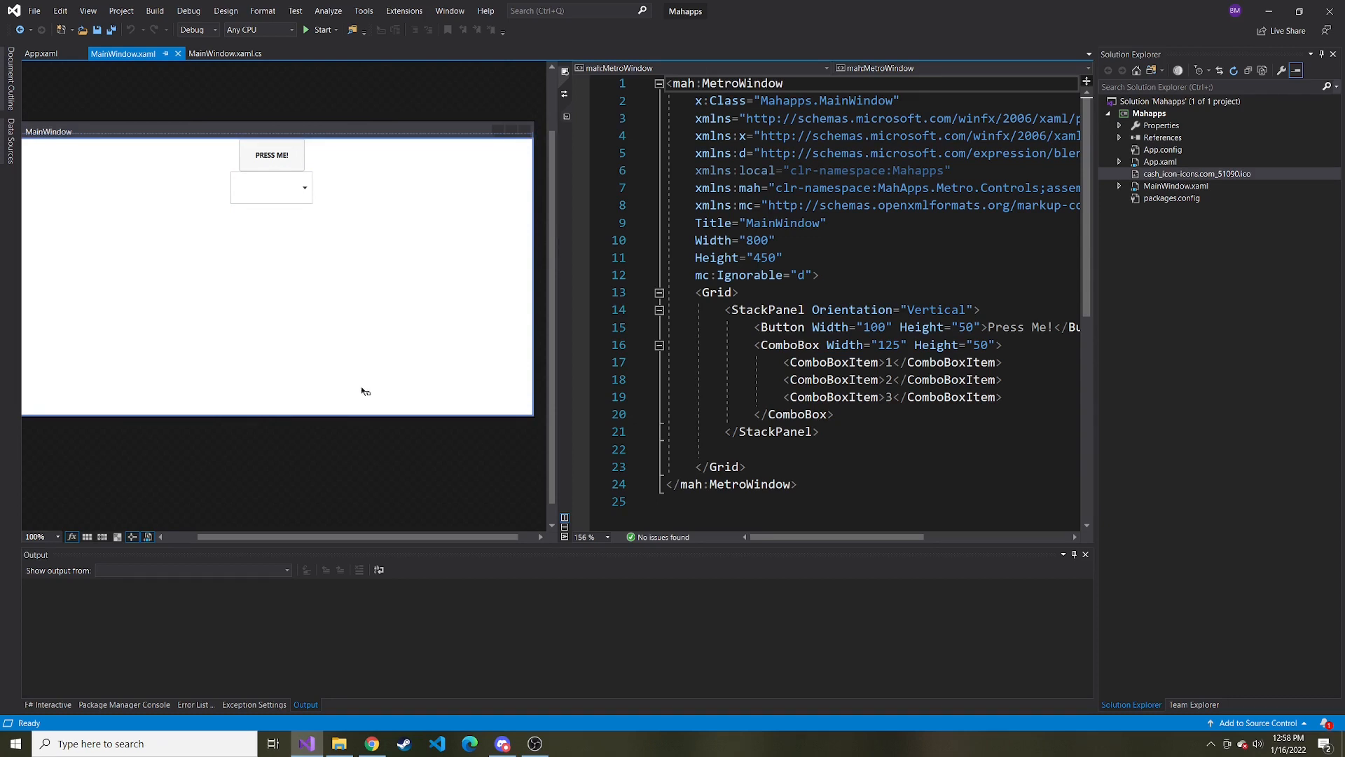
mouse_move(401, 403)
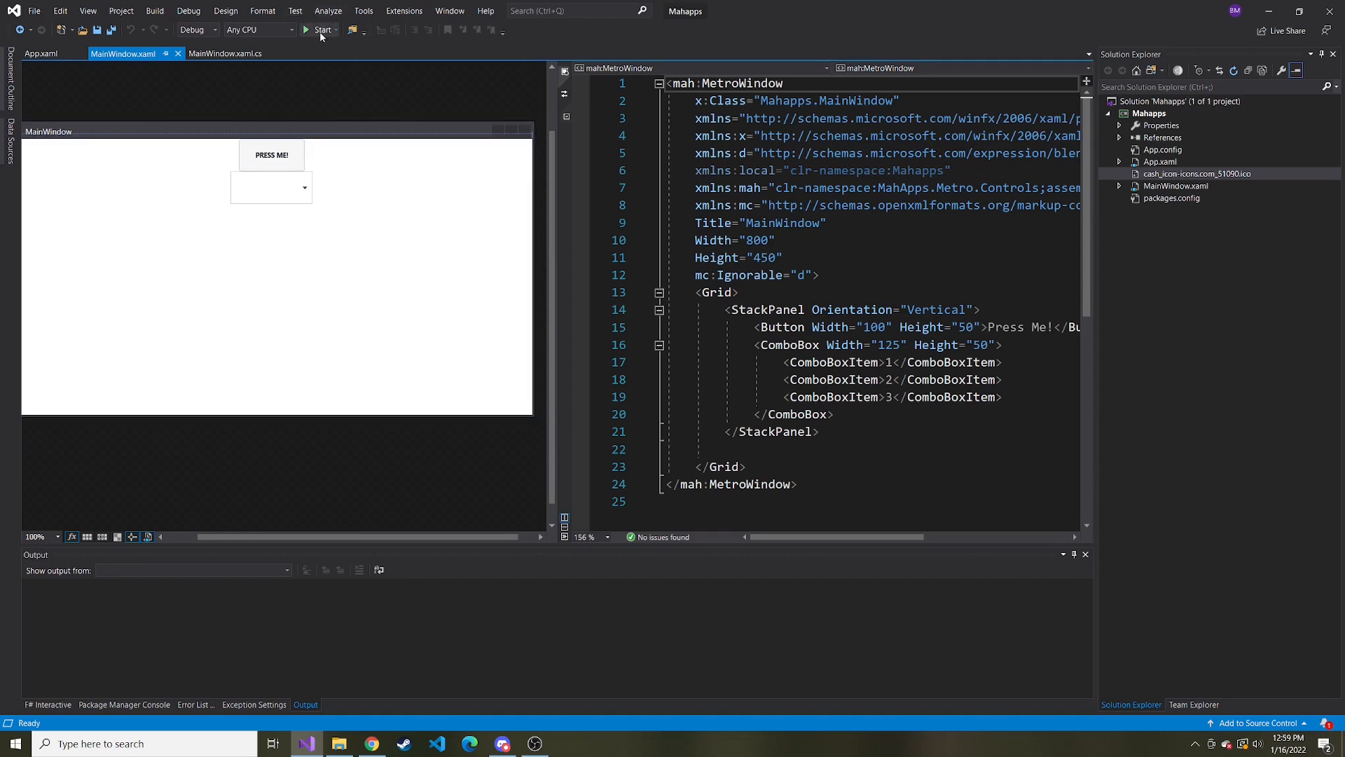
click(322, 29)
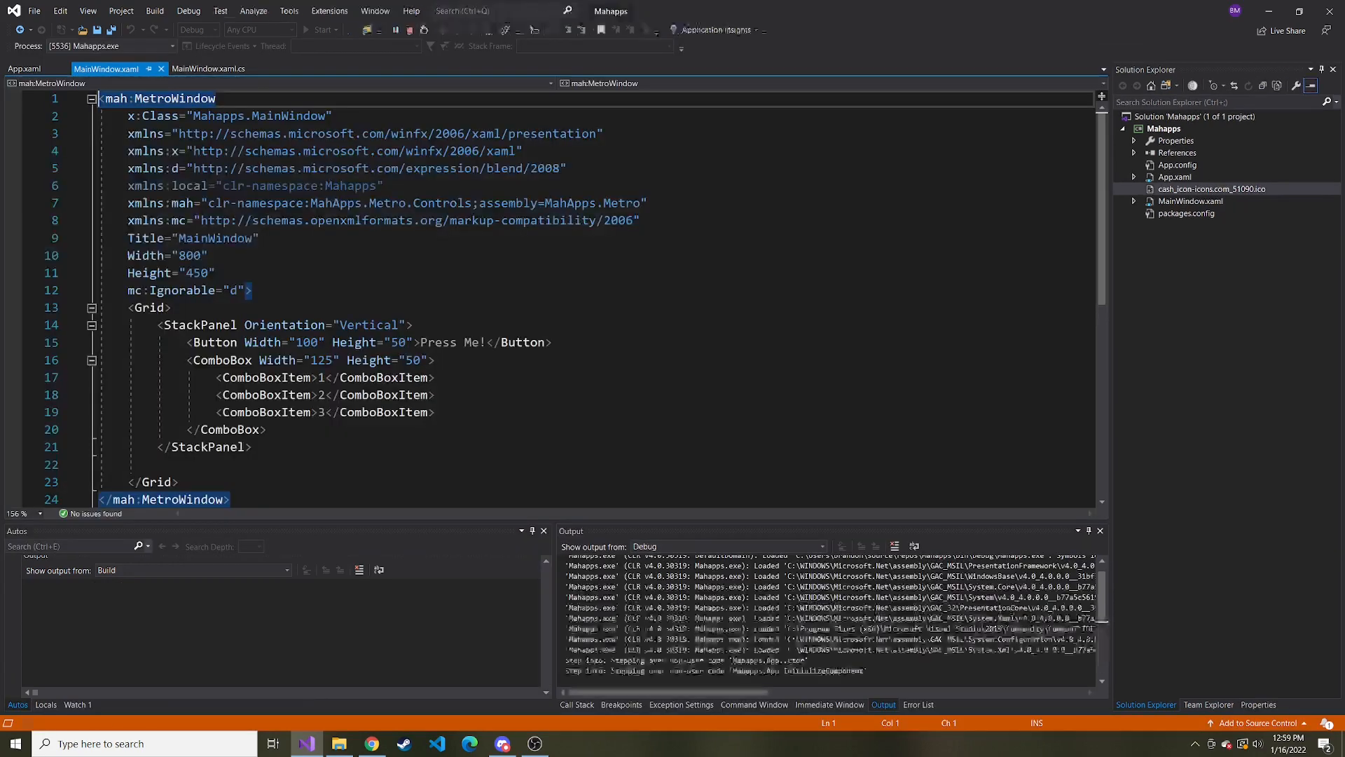
click(322, 29)
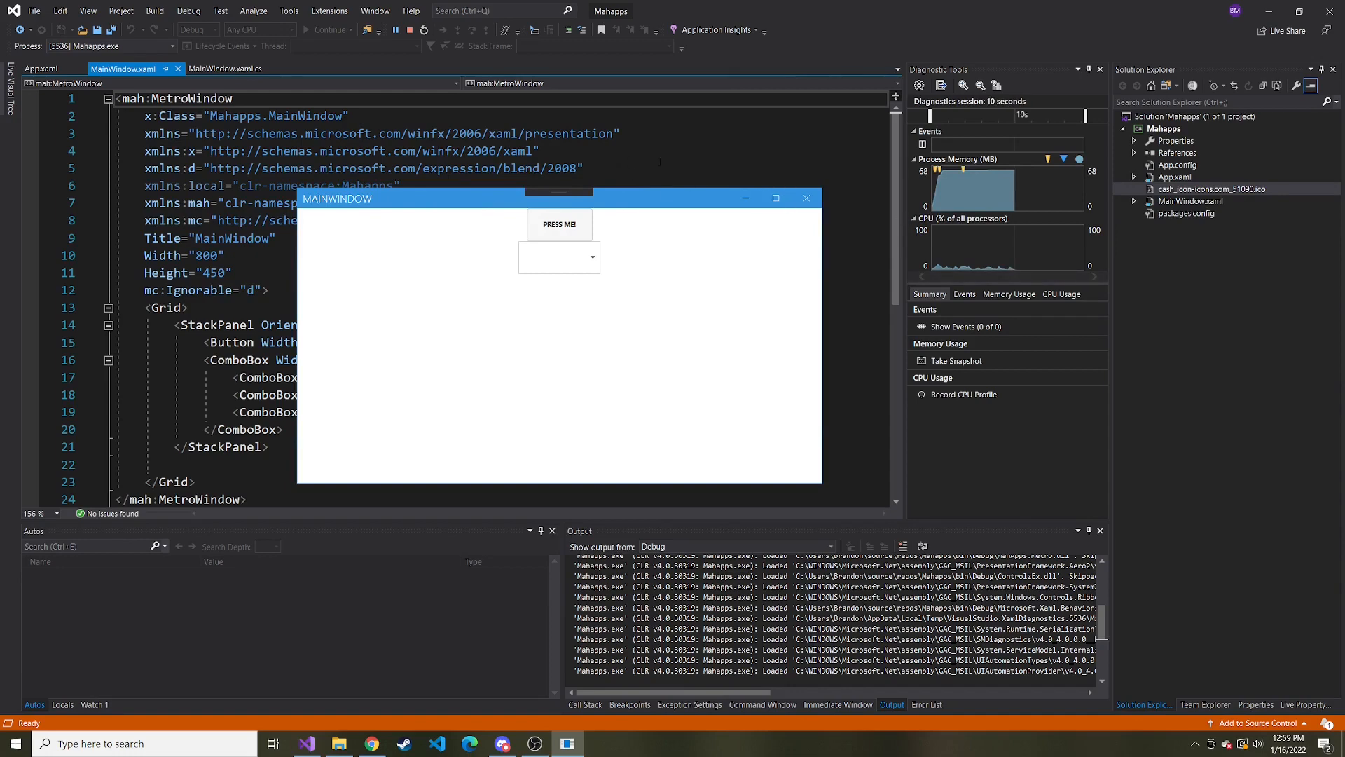
click(40, 69)
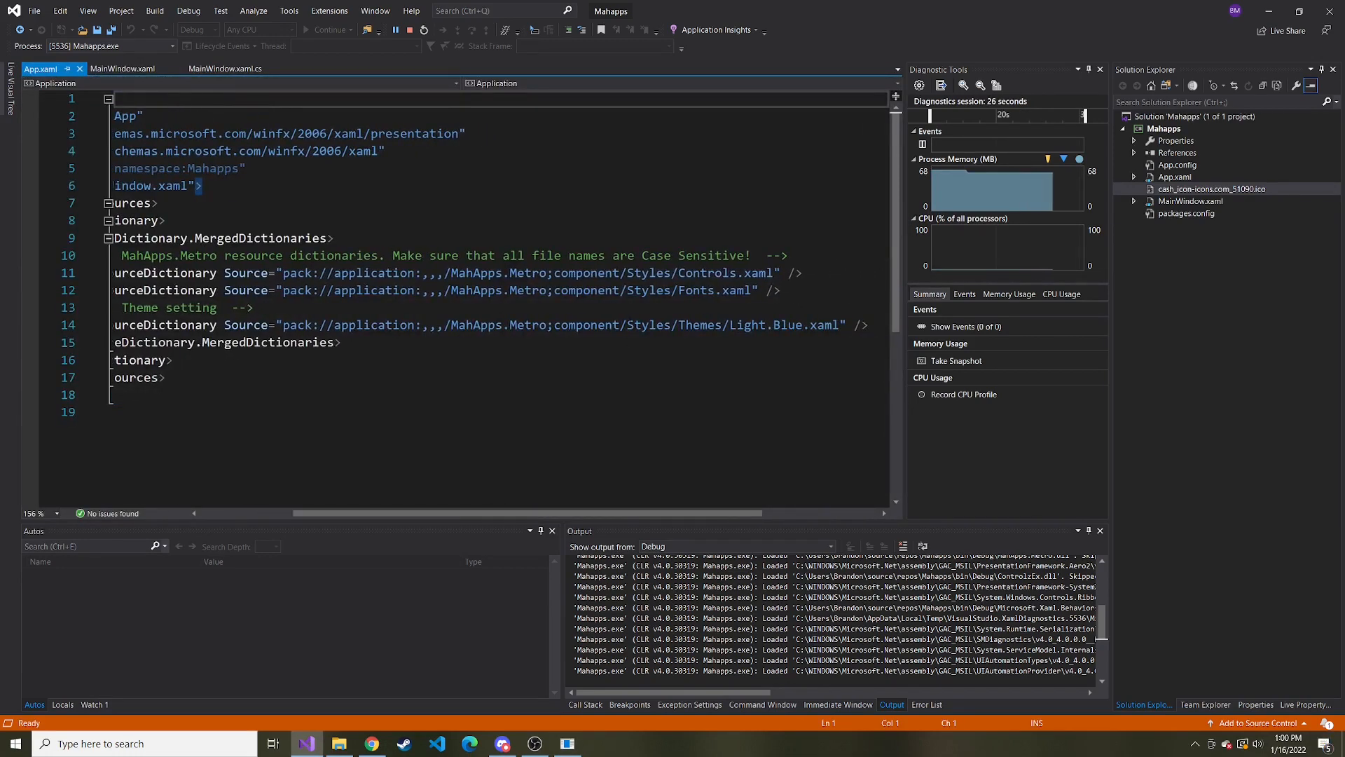
double_click(756, 324)
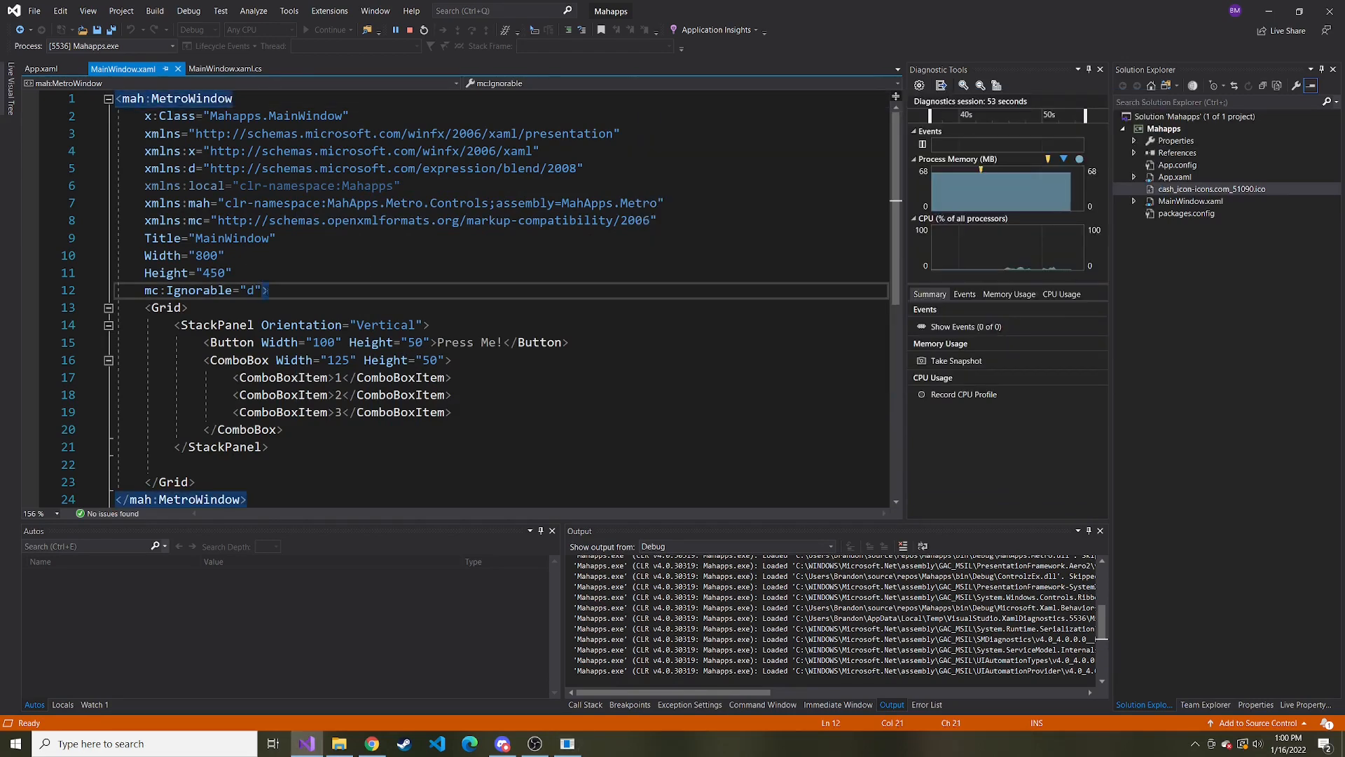
key(enter)
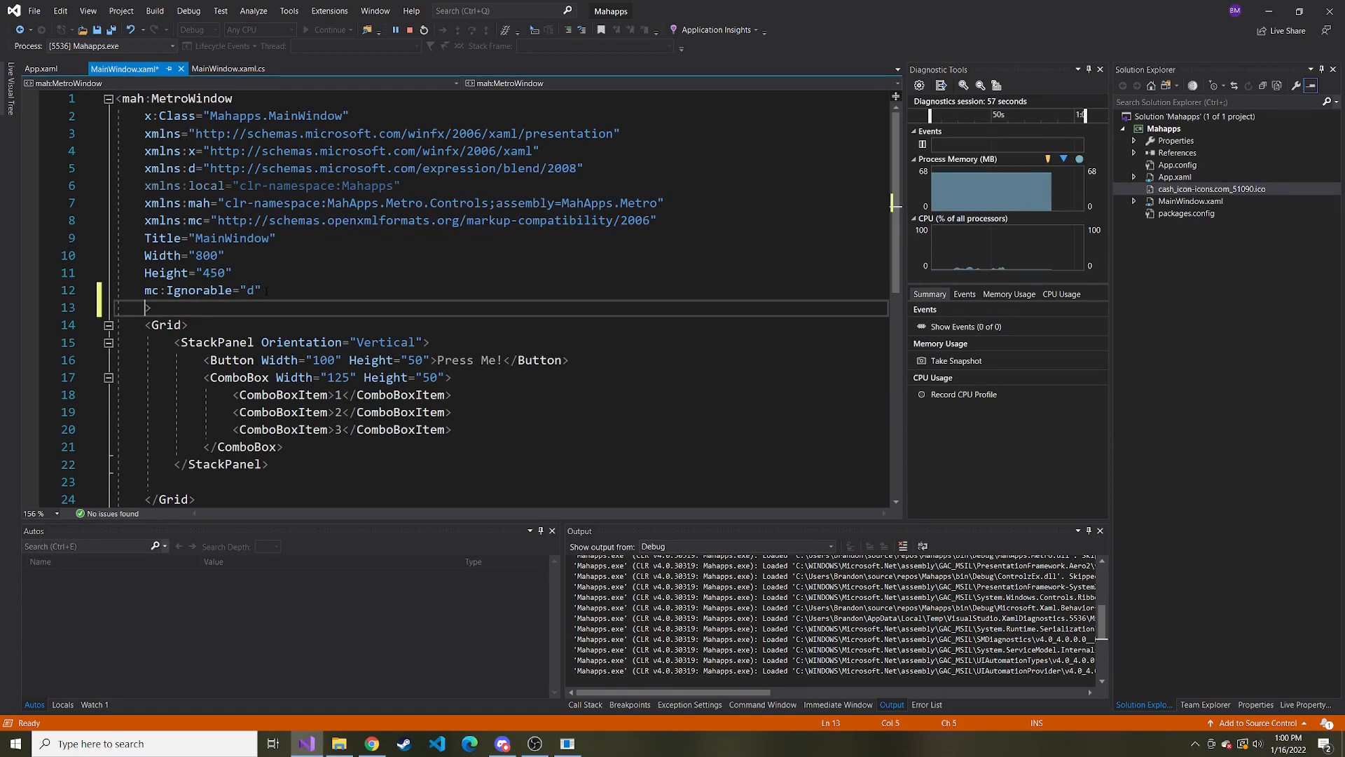
text(show)
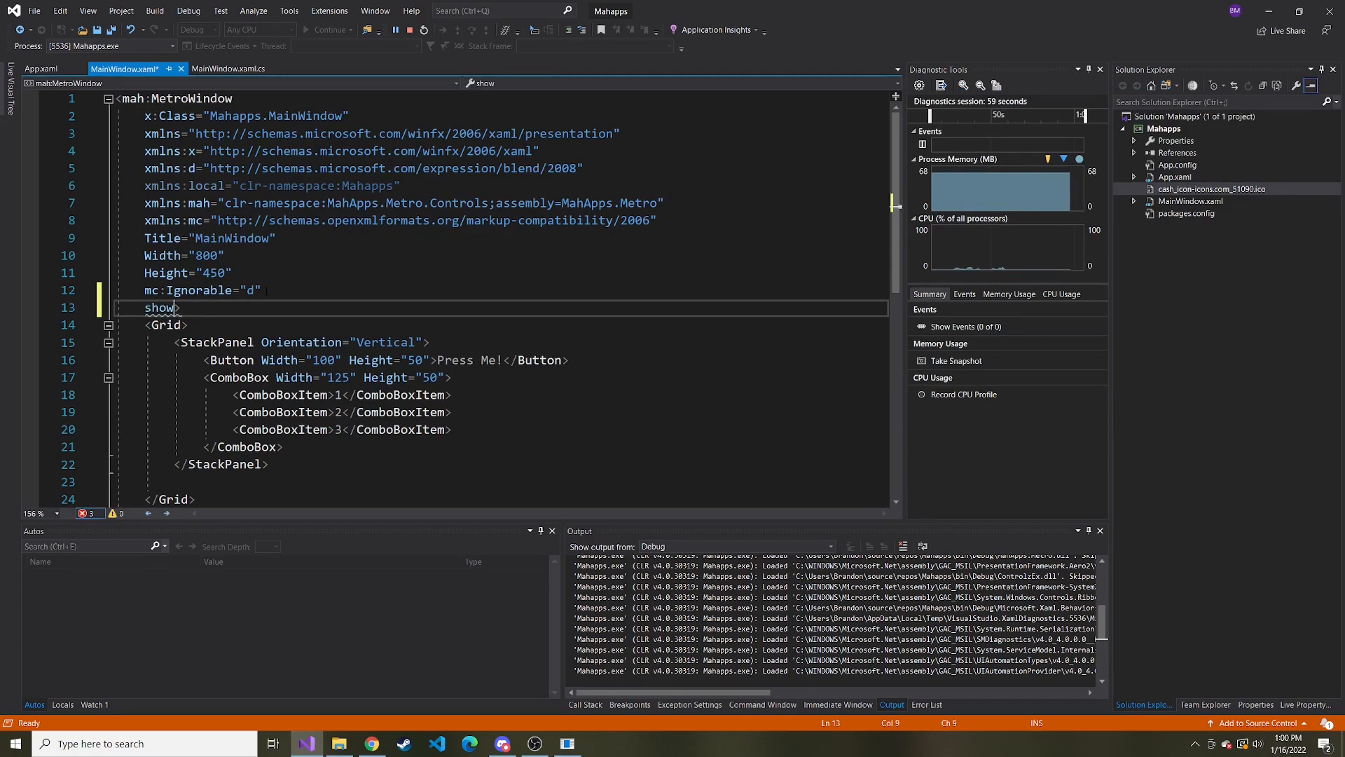
text(titleBar="False)
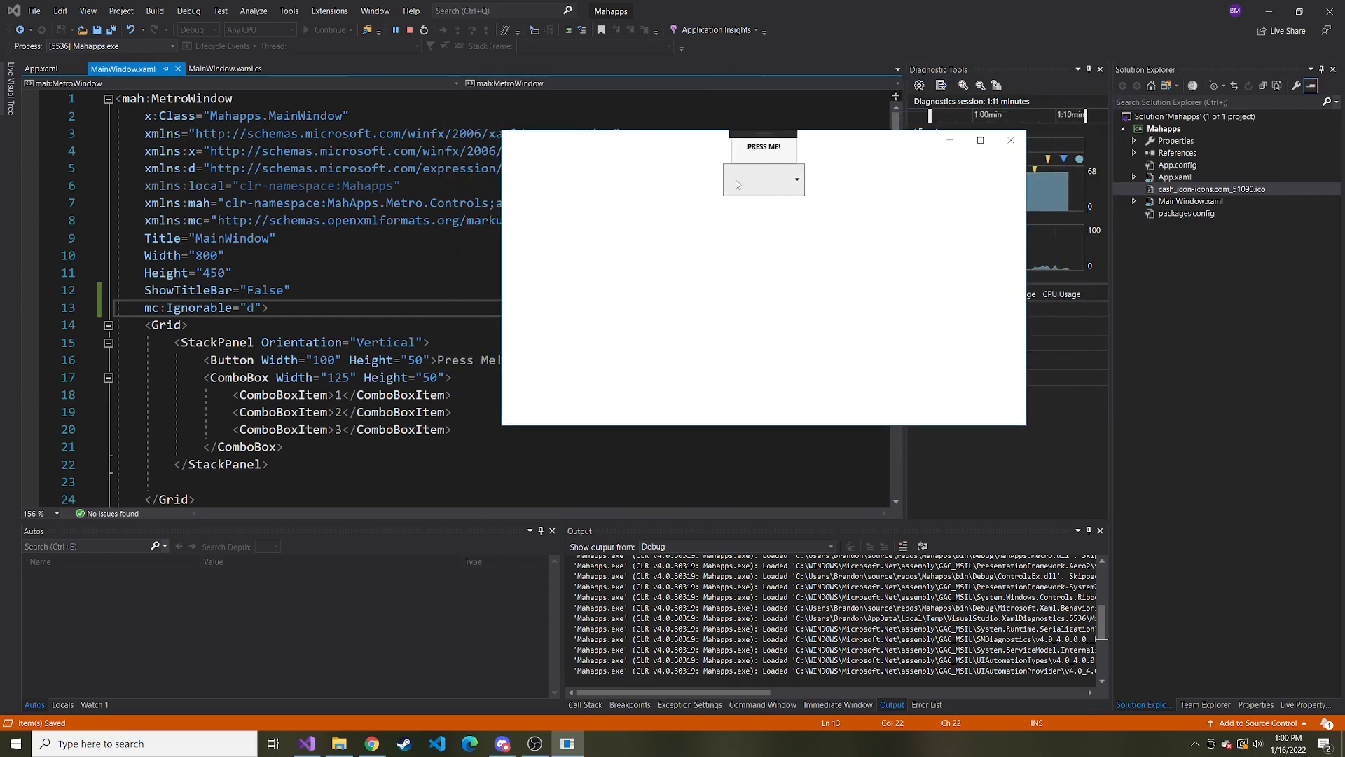
click(763, 180)
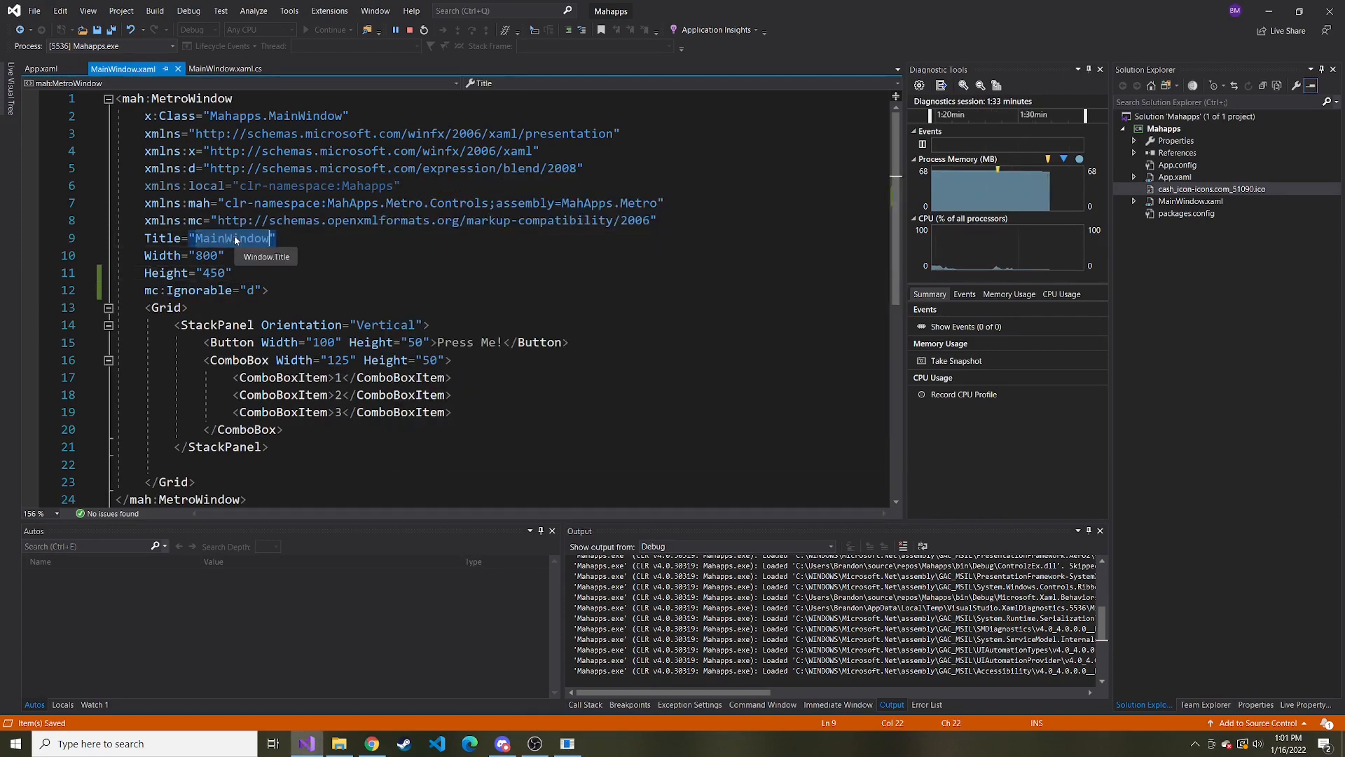
Step: Set the window Title to "MyBudget" and add TitleCharacterCasing="Normal"
text(My)
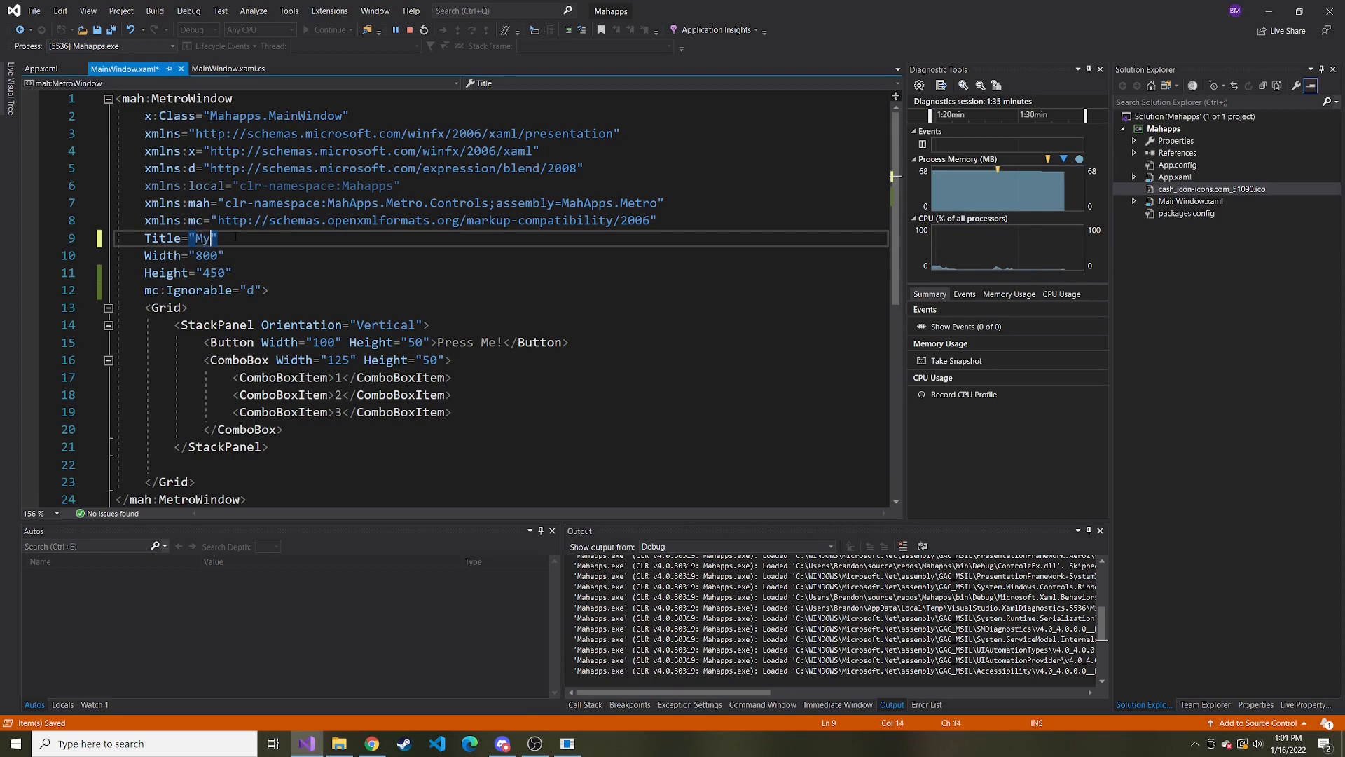
text(Budget)
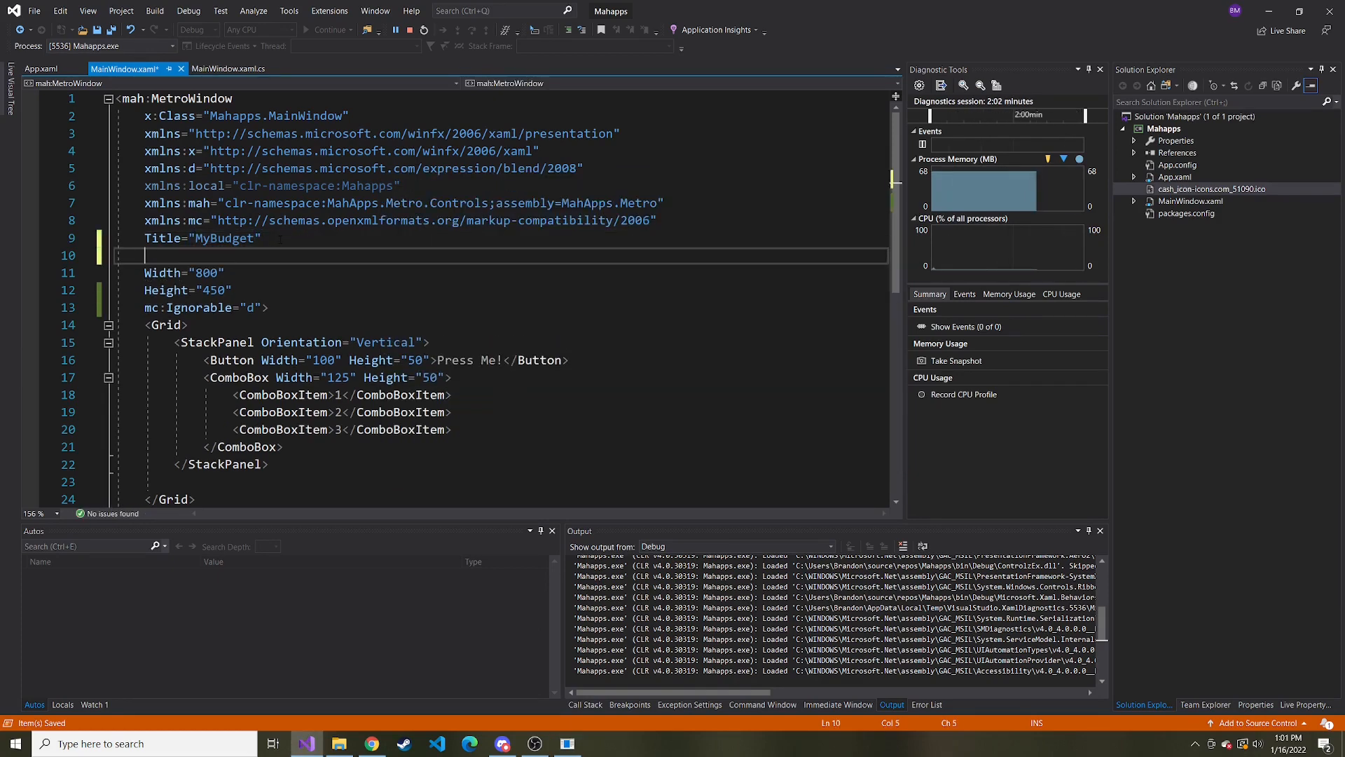
text(titlecas)
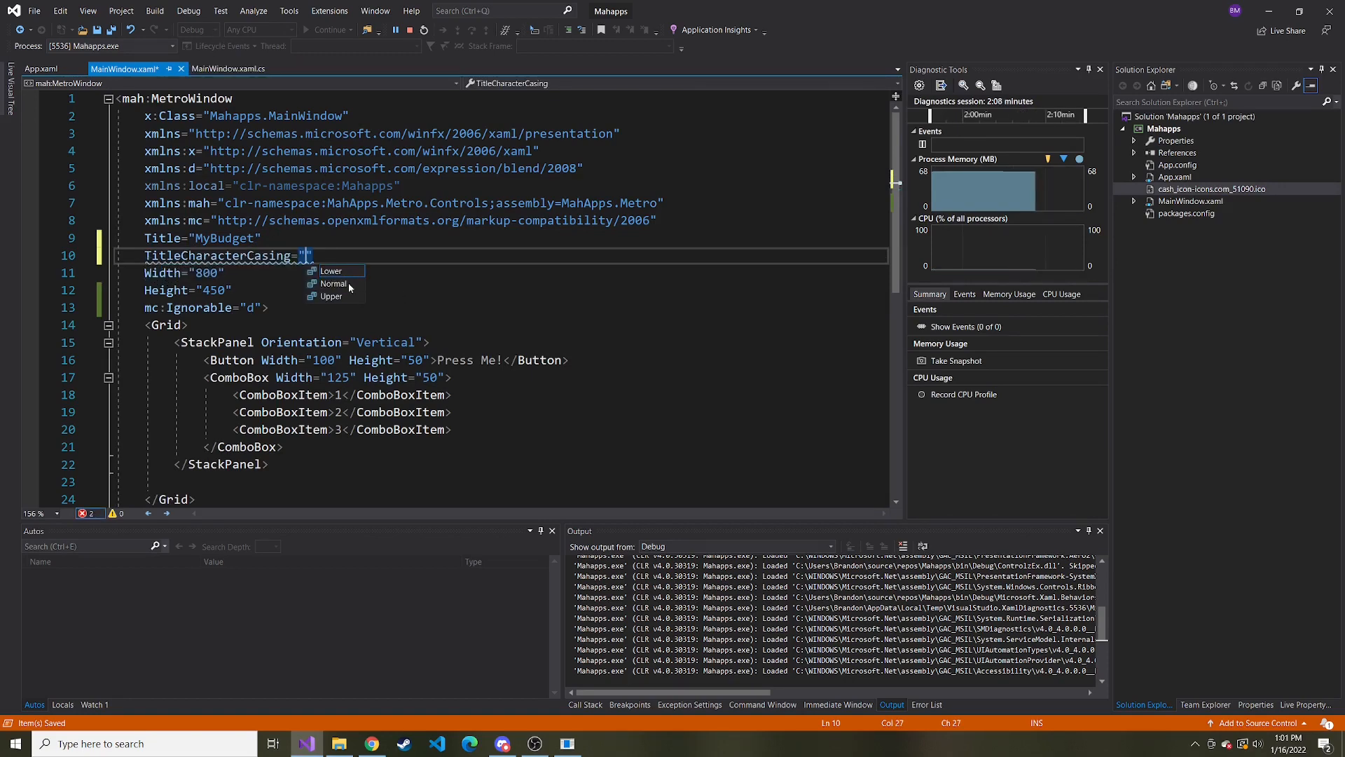
mouse_move(333, 283)
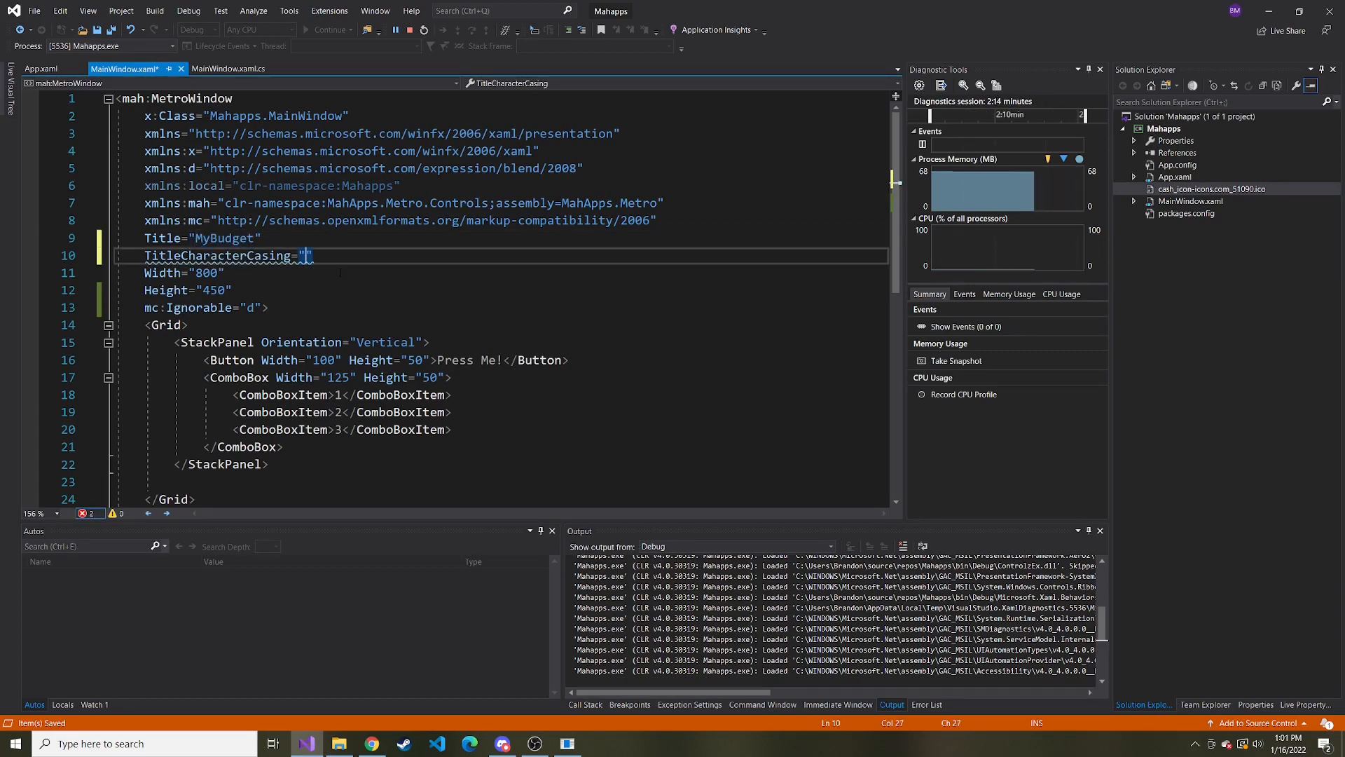
text(Normal)
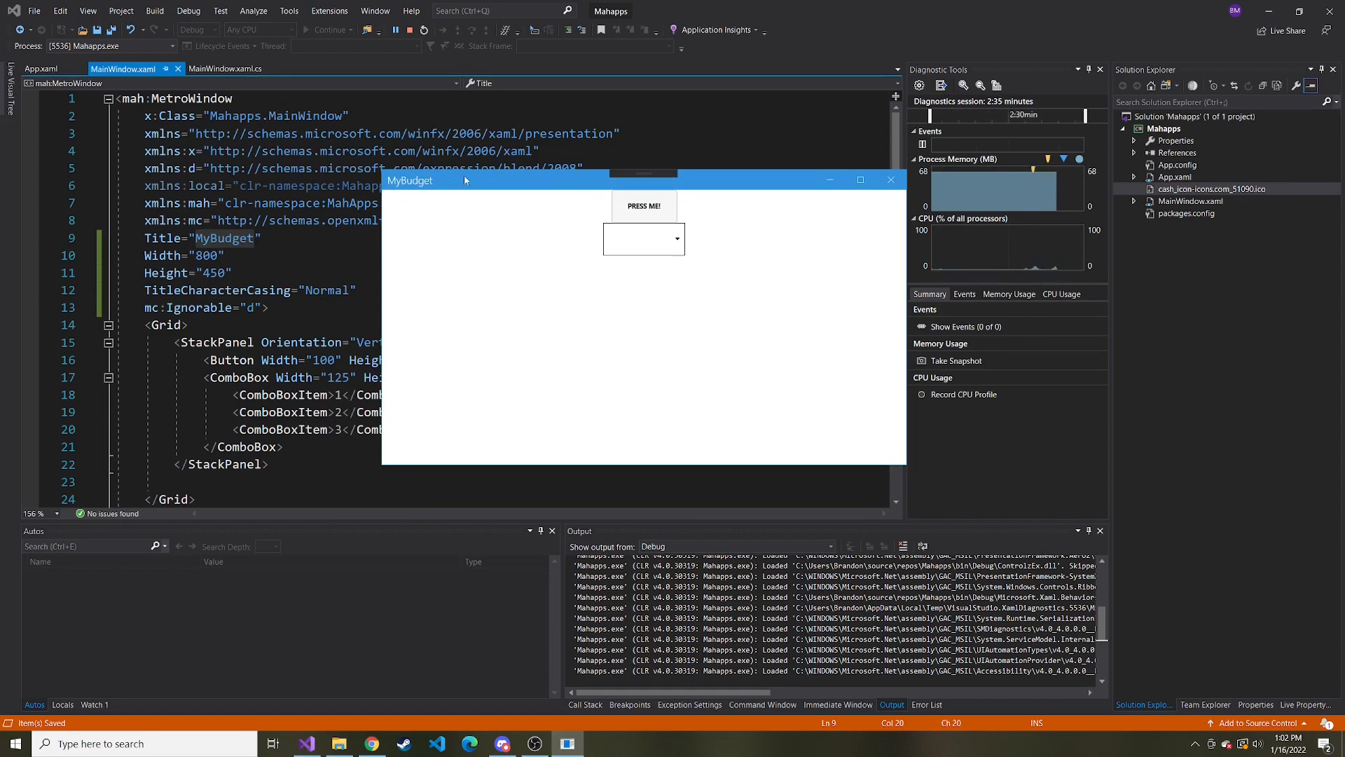
mouse_move(478, 192)
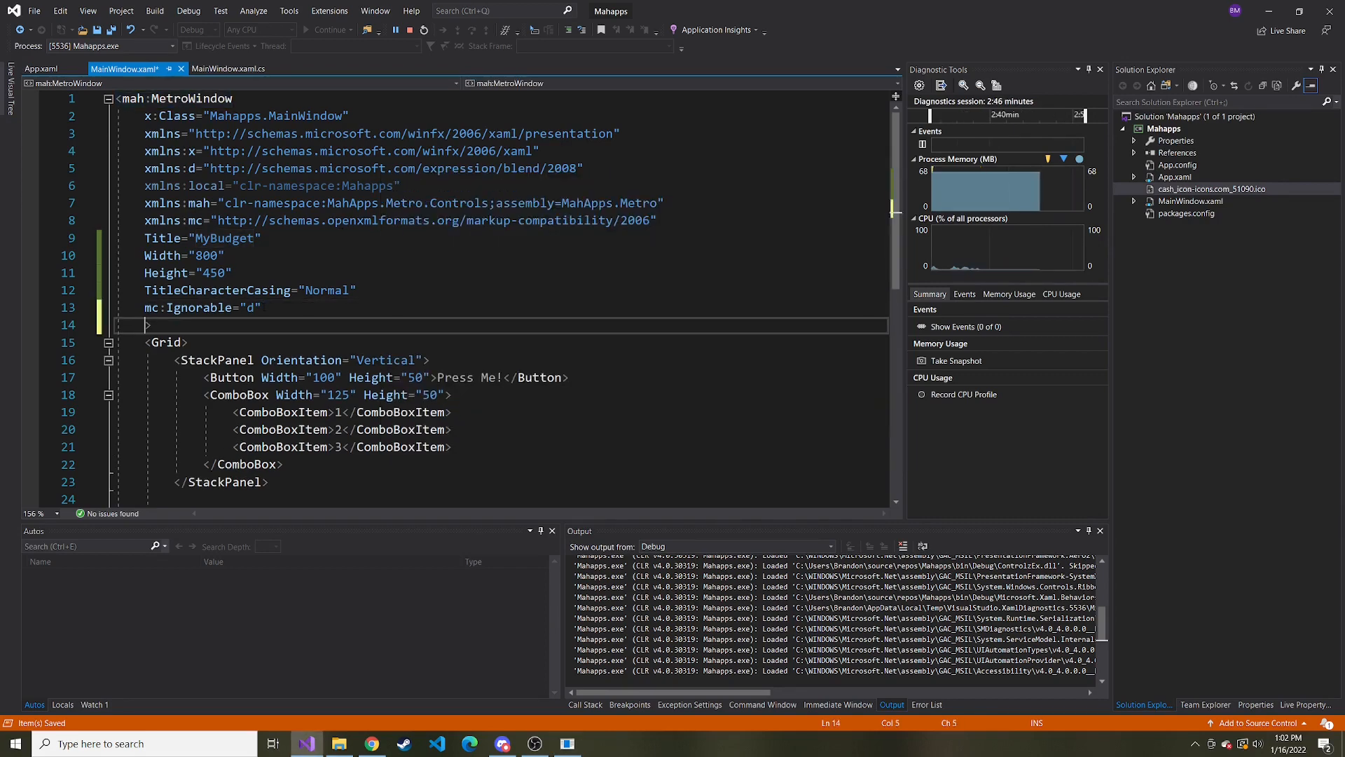
text(wid)
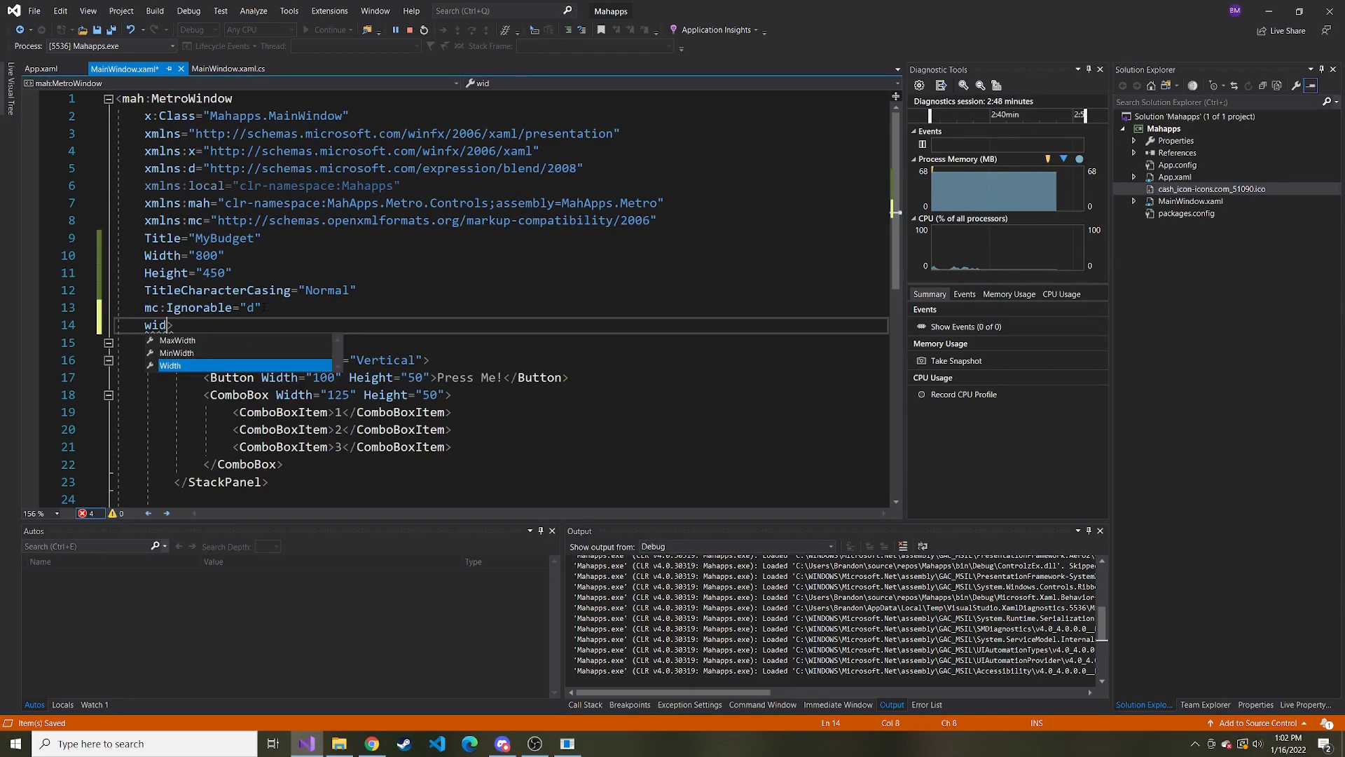
text(WindowTitleBrush=")
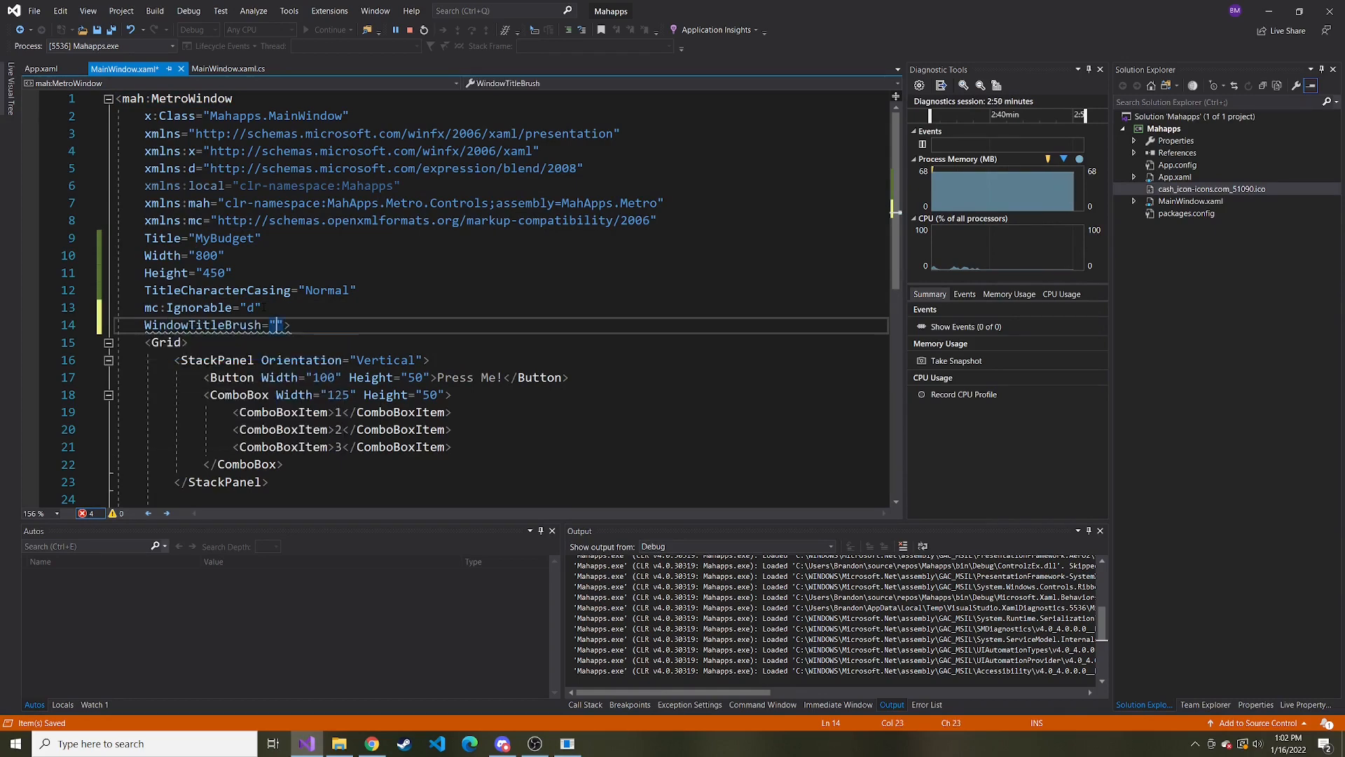
text(red)
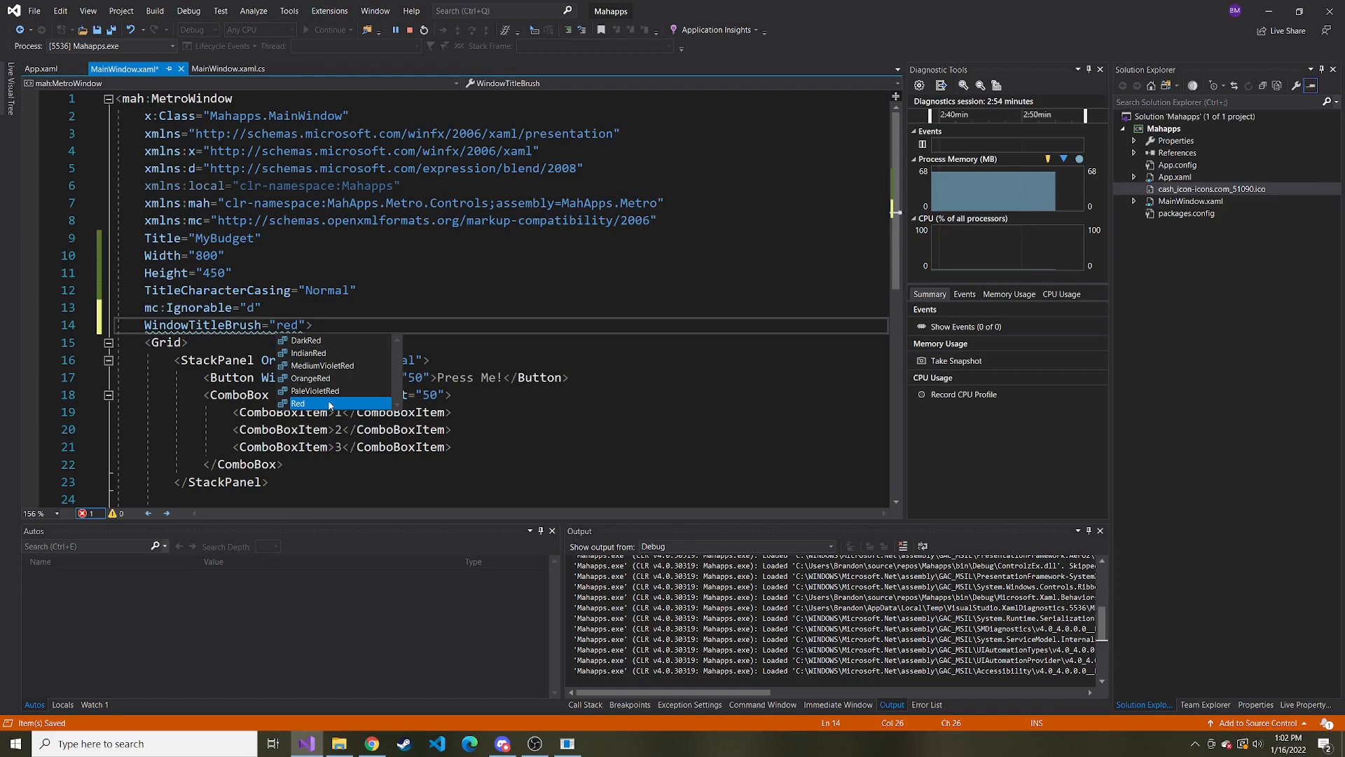
click(298, 404)
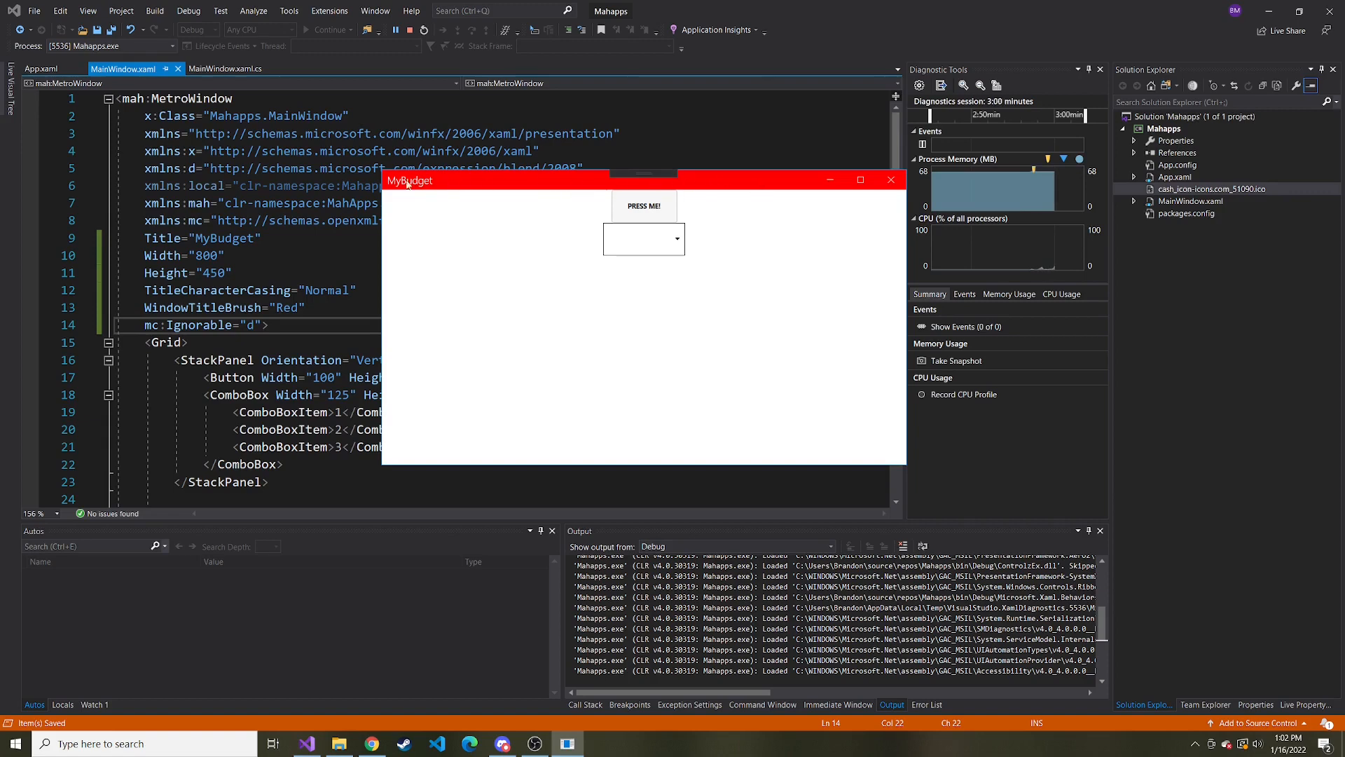
mouse_move(519, 185)
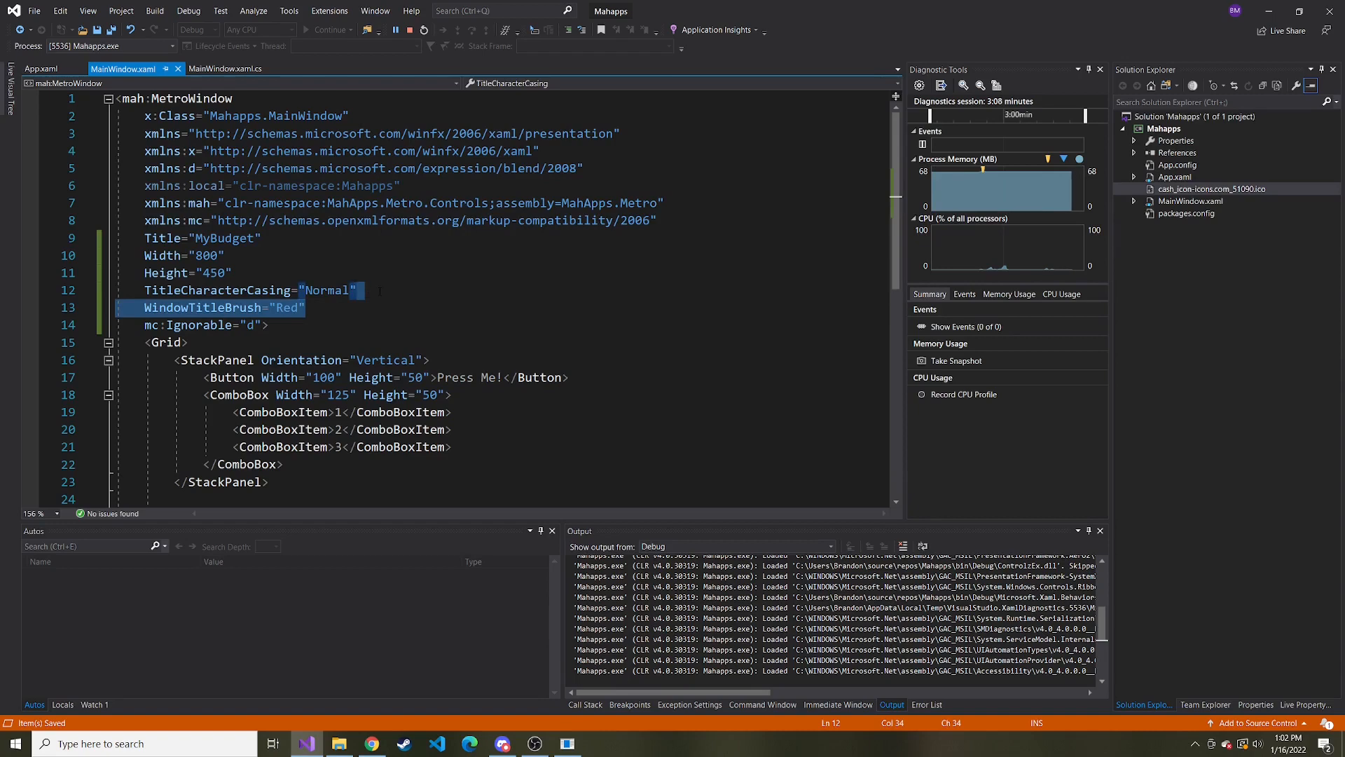
key(Delete)
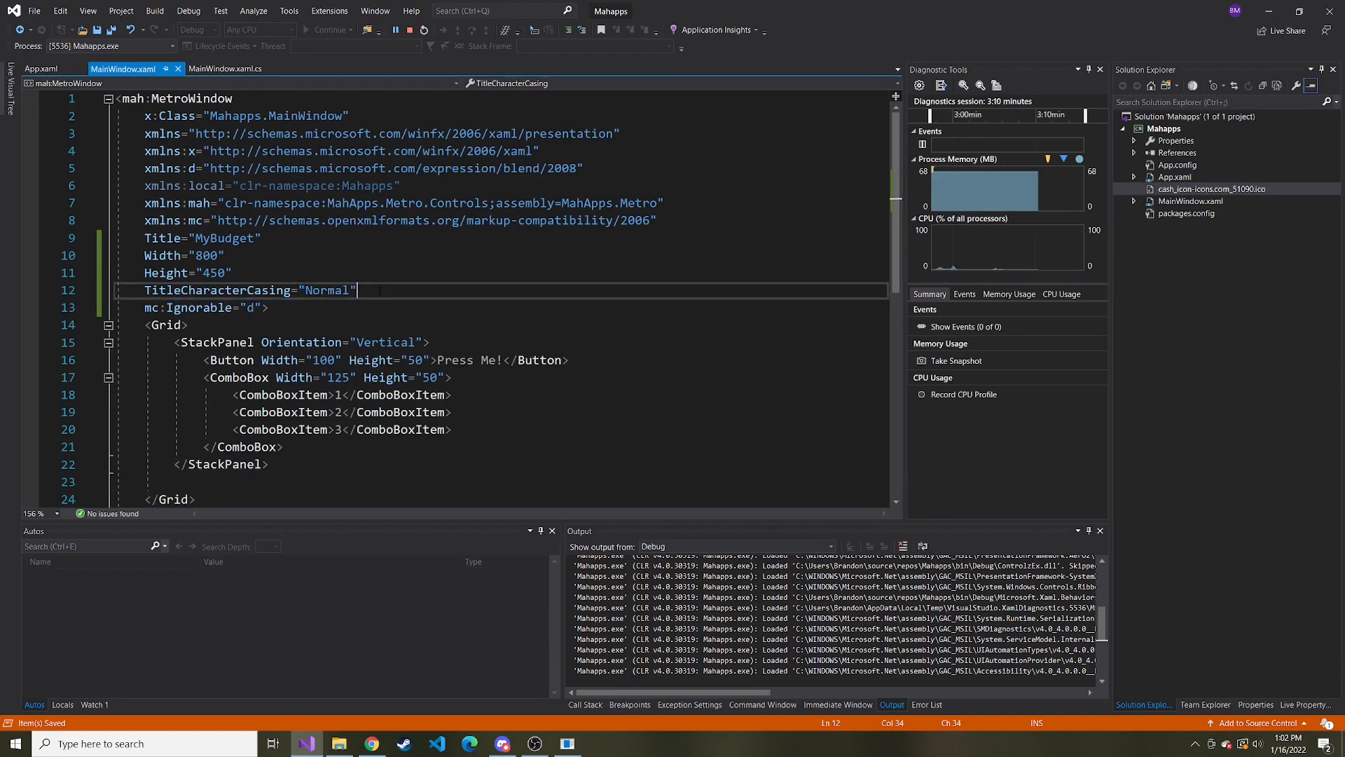
click(305, 29)
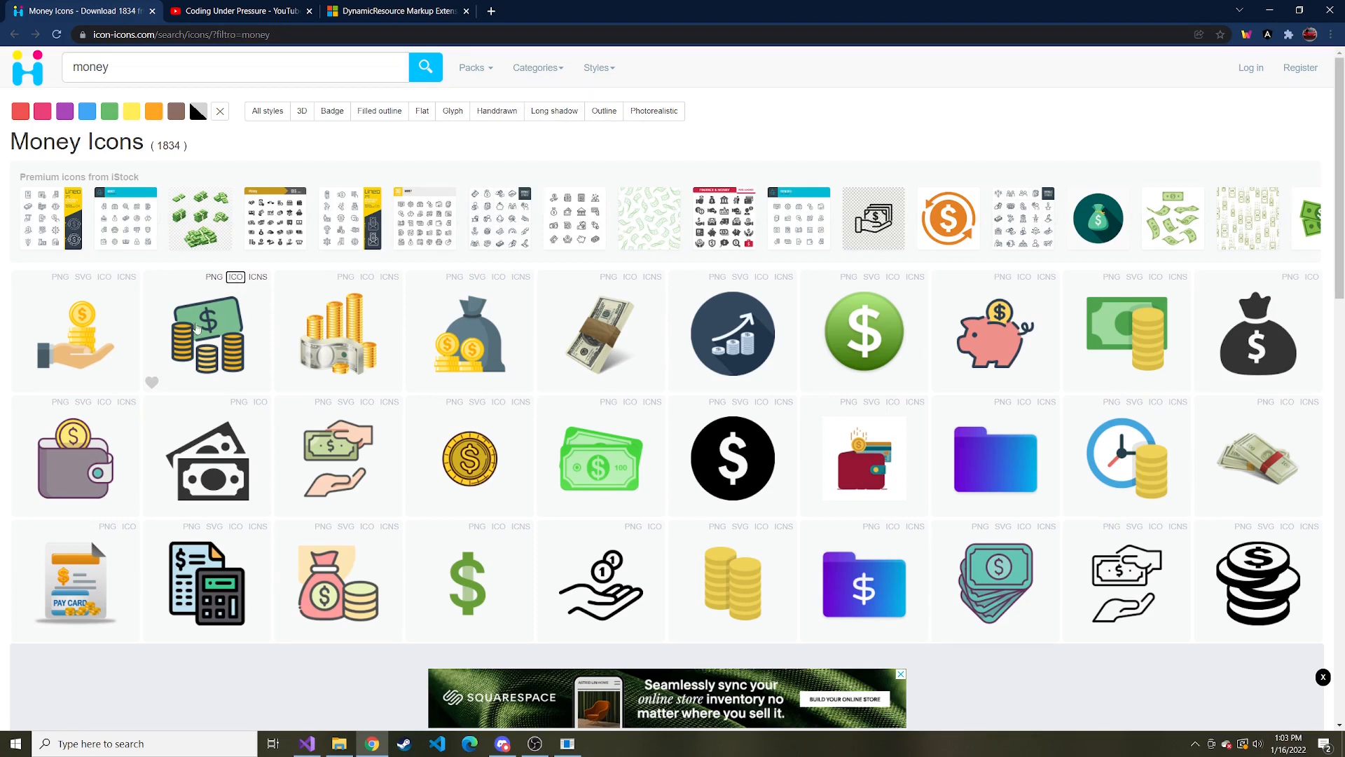
mouse_move(194, 330)
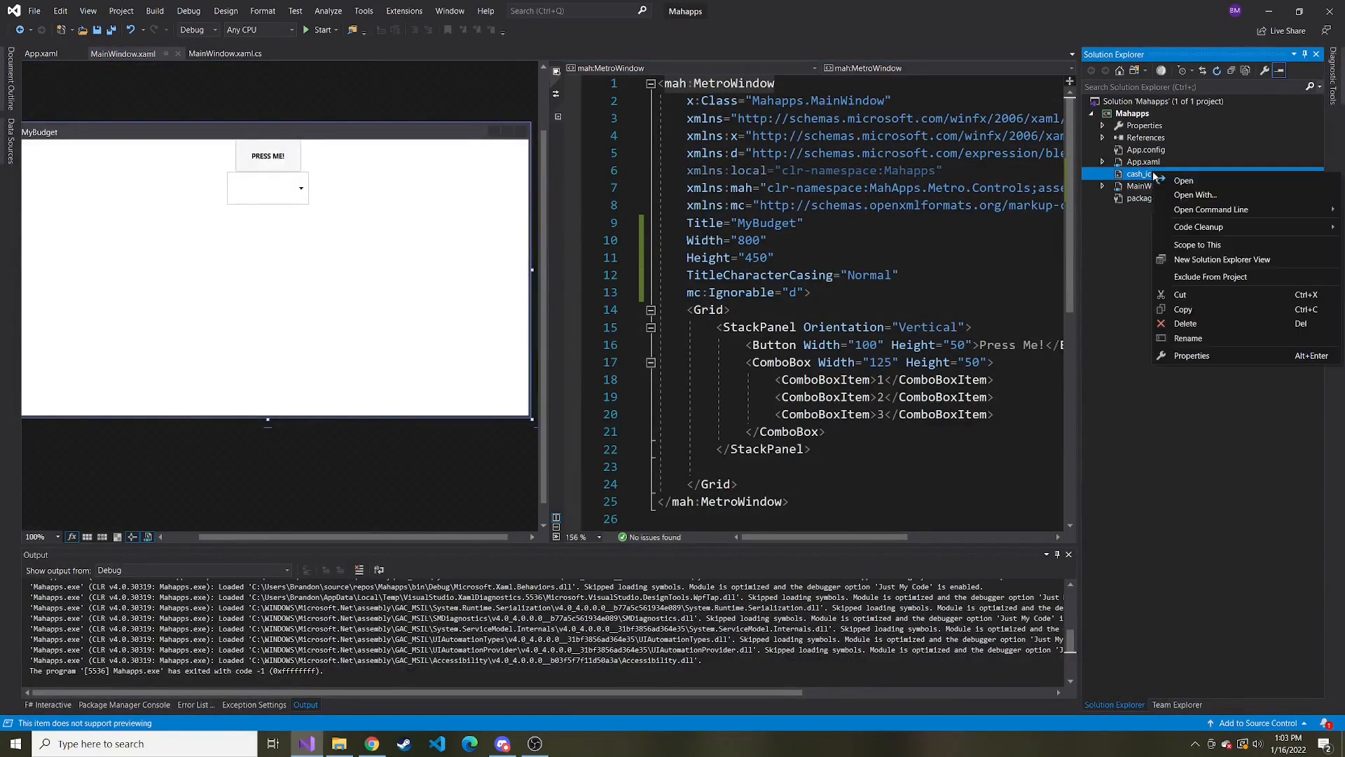
Step: Rename the cash_icon-icons.com icon file to cash.ico in Solution Explorer
click(1188, 337)
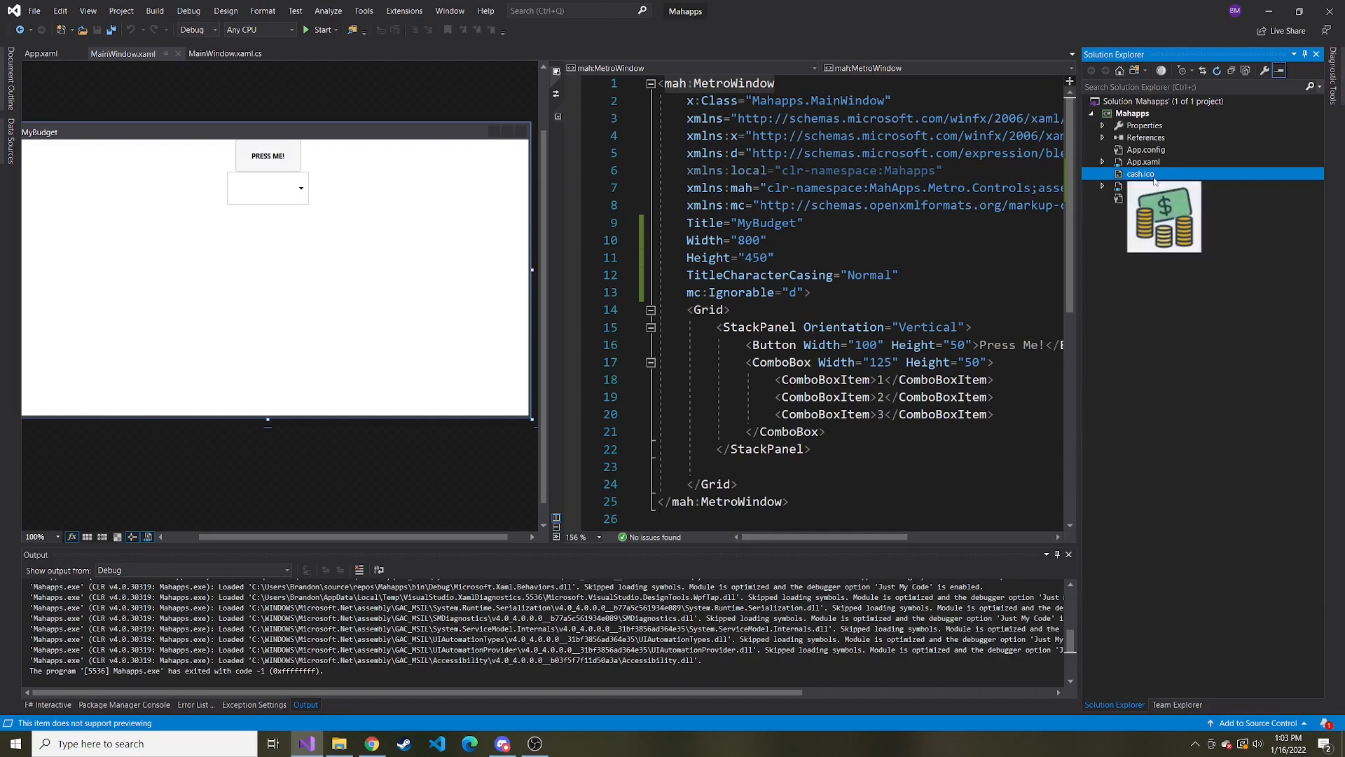
right_click(1133, 112)
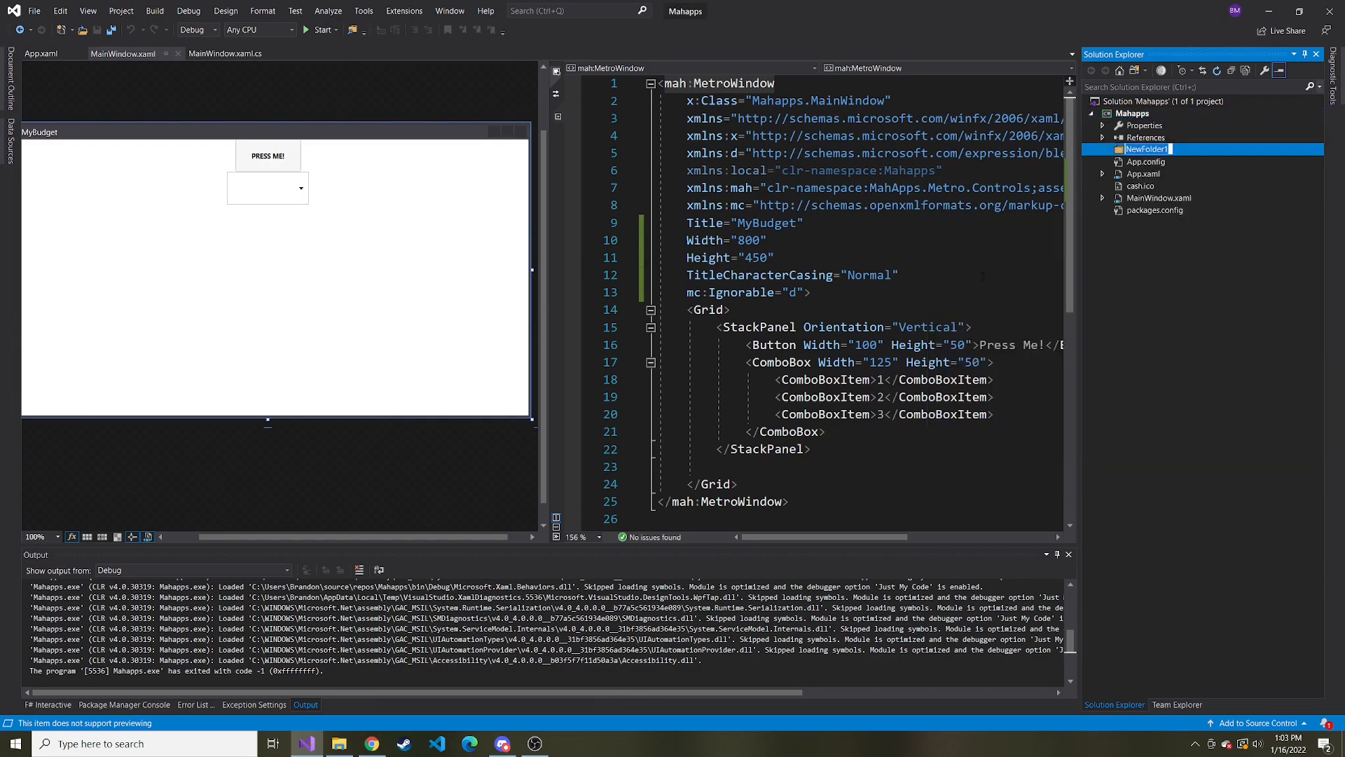
Step: Name the new folder Images, move cash.ico into it, and show its properties
text(Images)
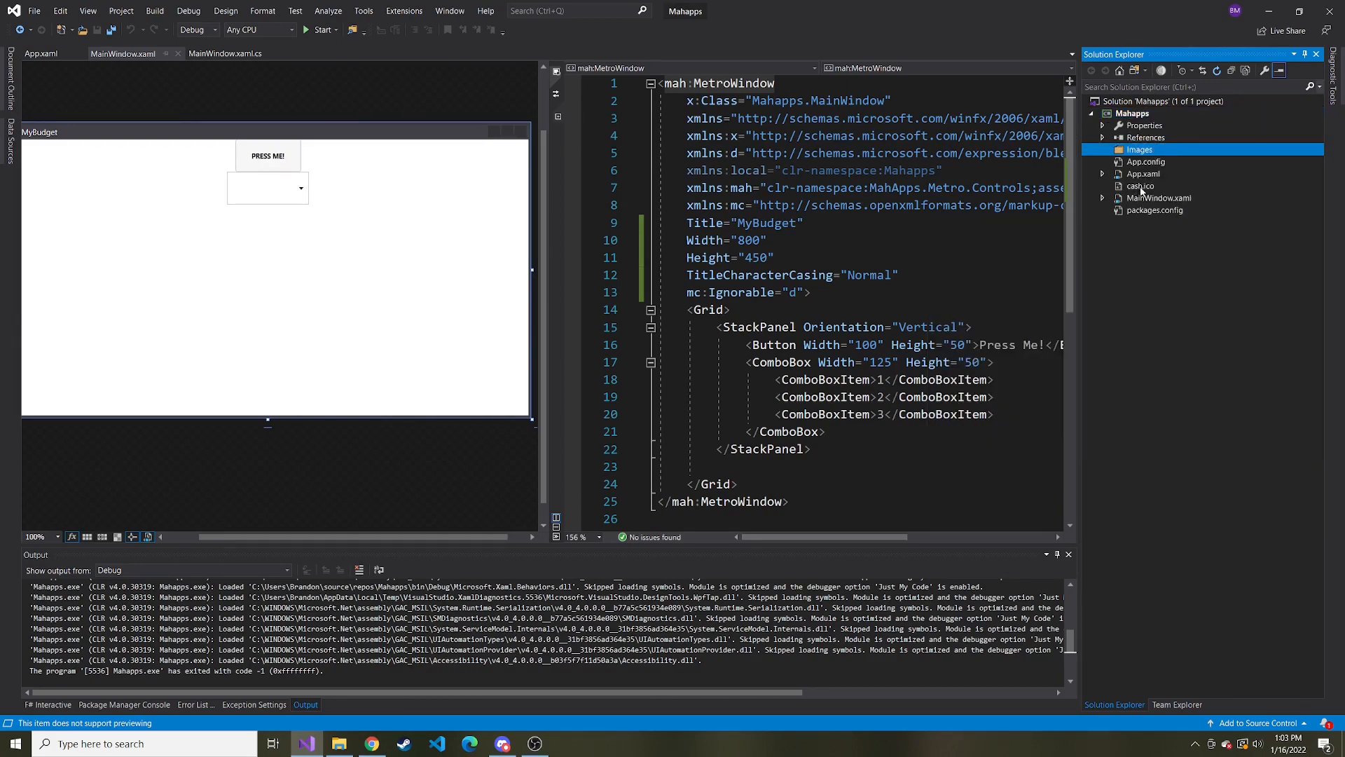
drag(1141, 185, 1139, 150)
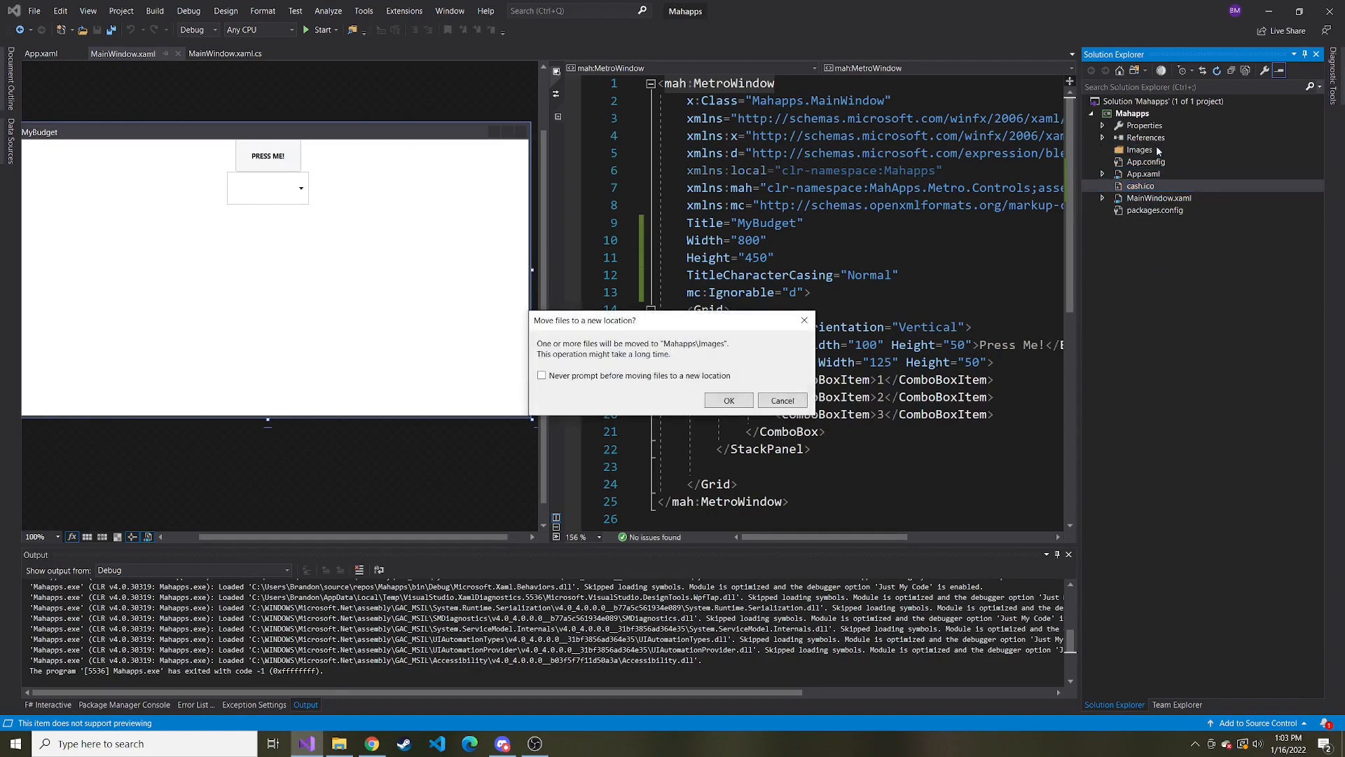
click(727, 400)
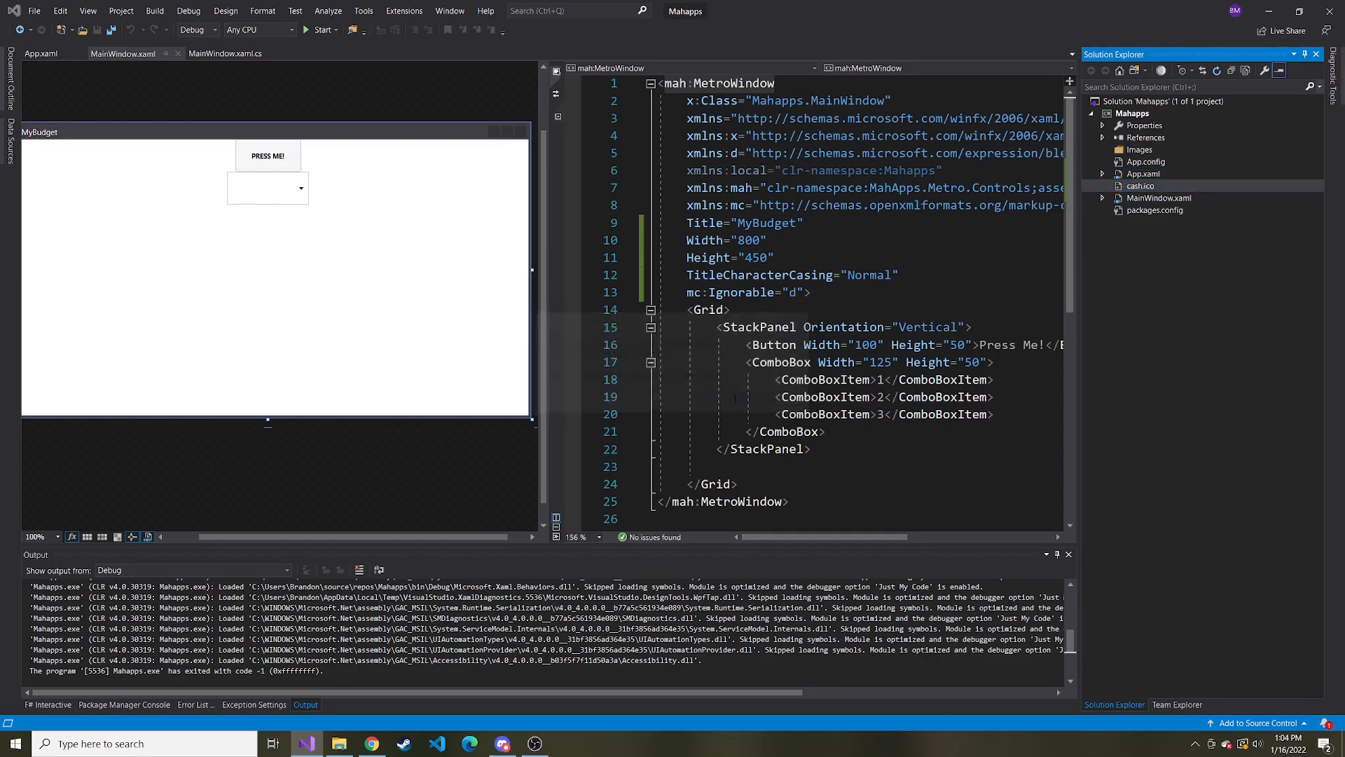
right_click(1139, 185)
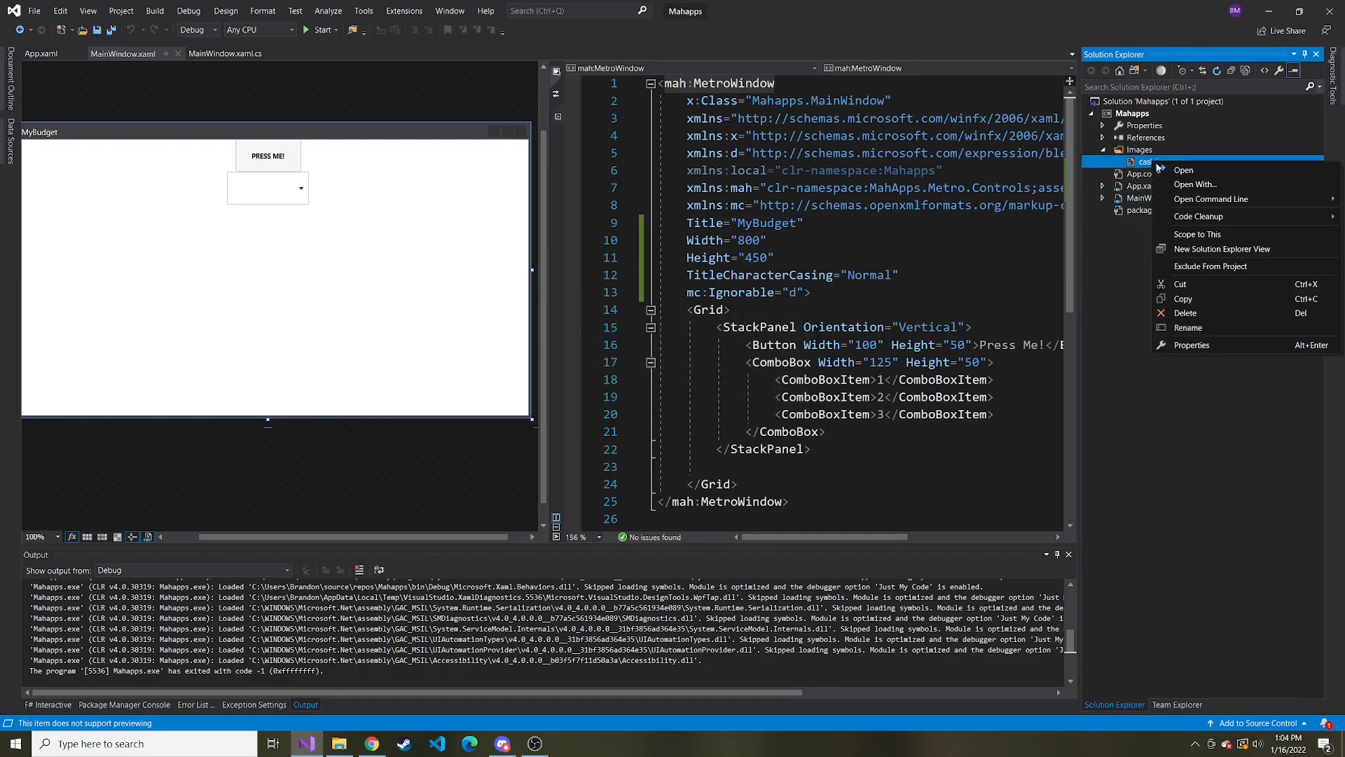
click(1190, 344)
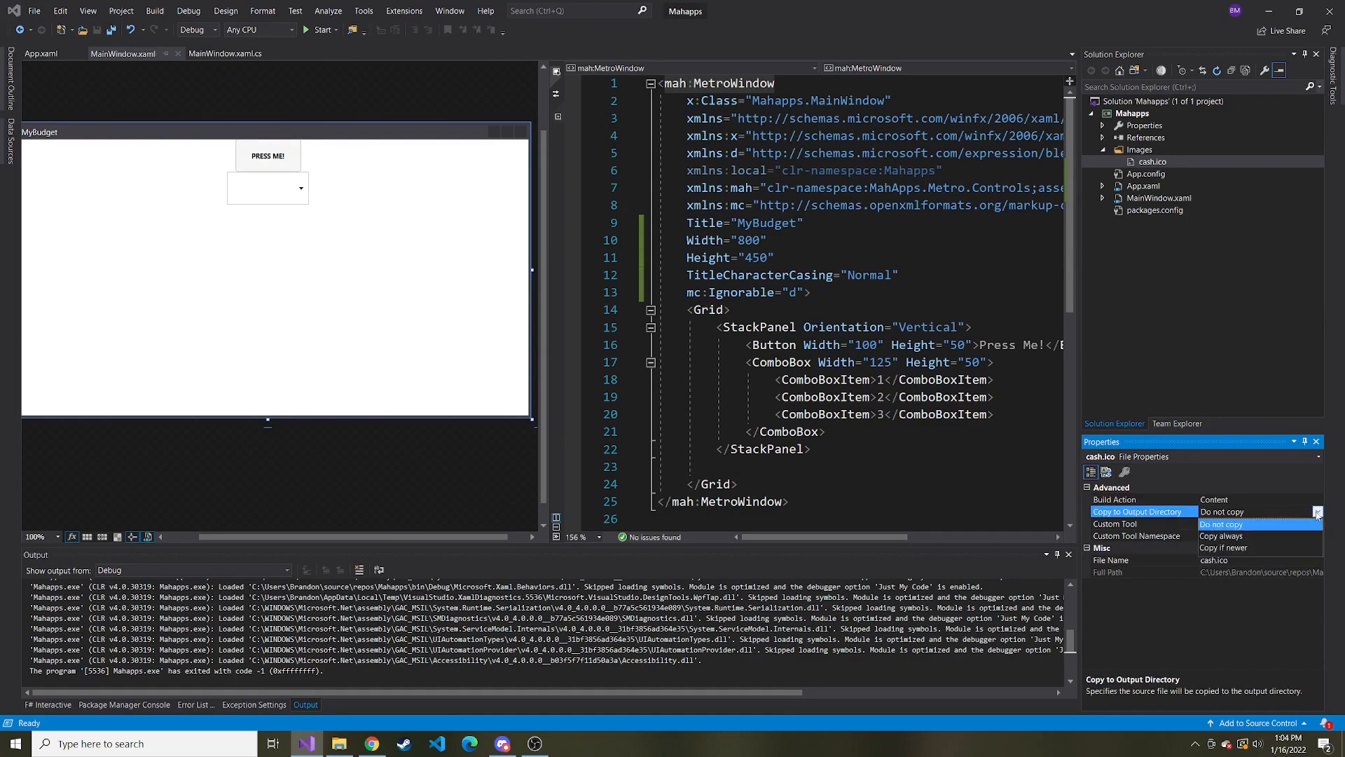
Step: Add Icon="/Images/cash.ico" to the MetroWindow tag and run the app
click(1221, 536)
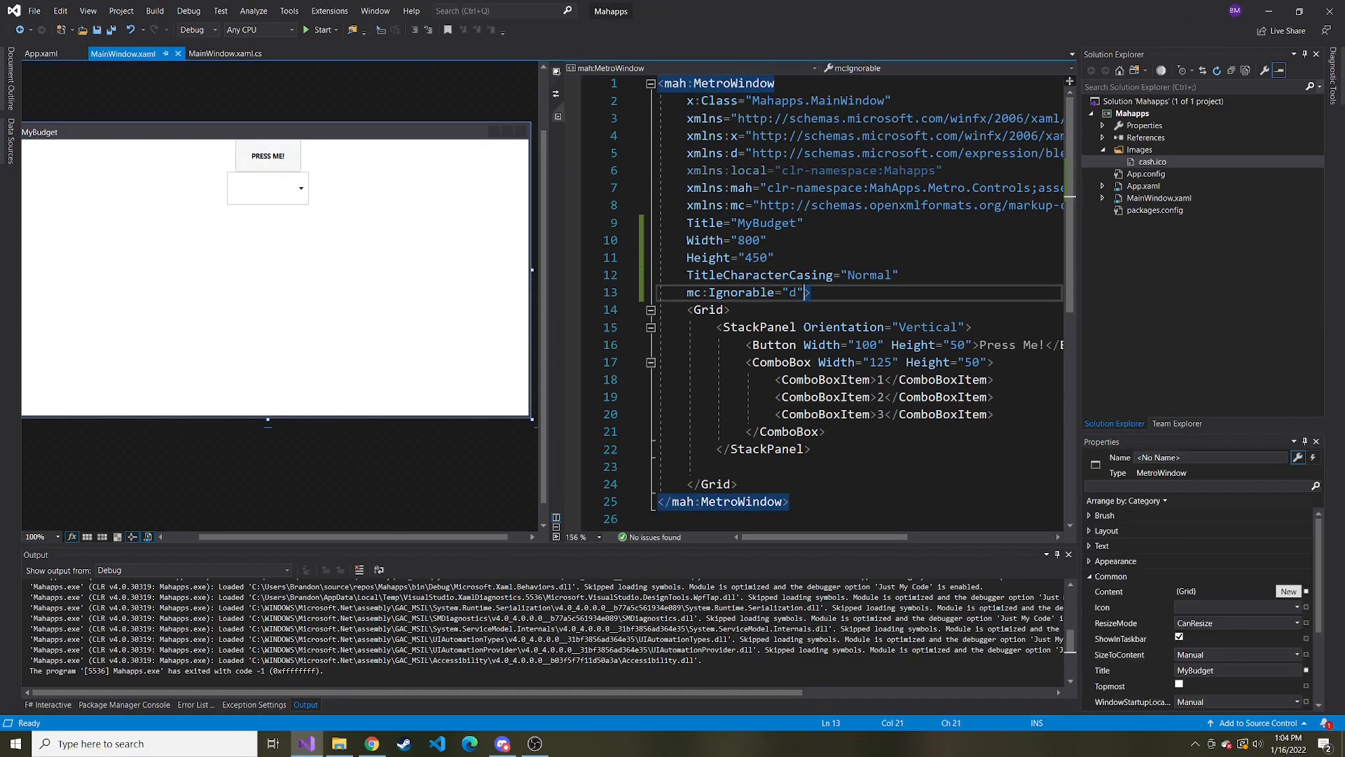
text(inc)
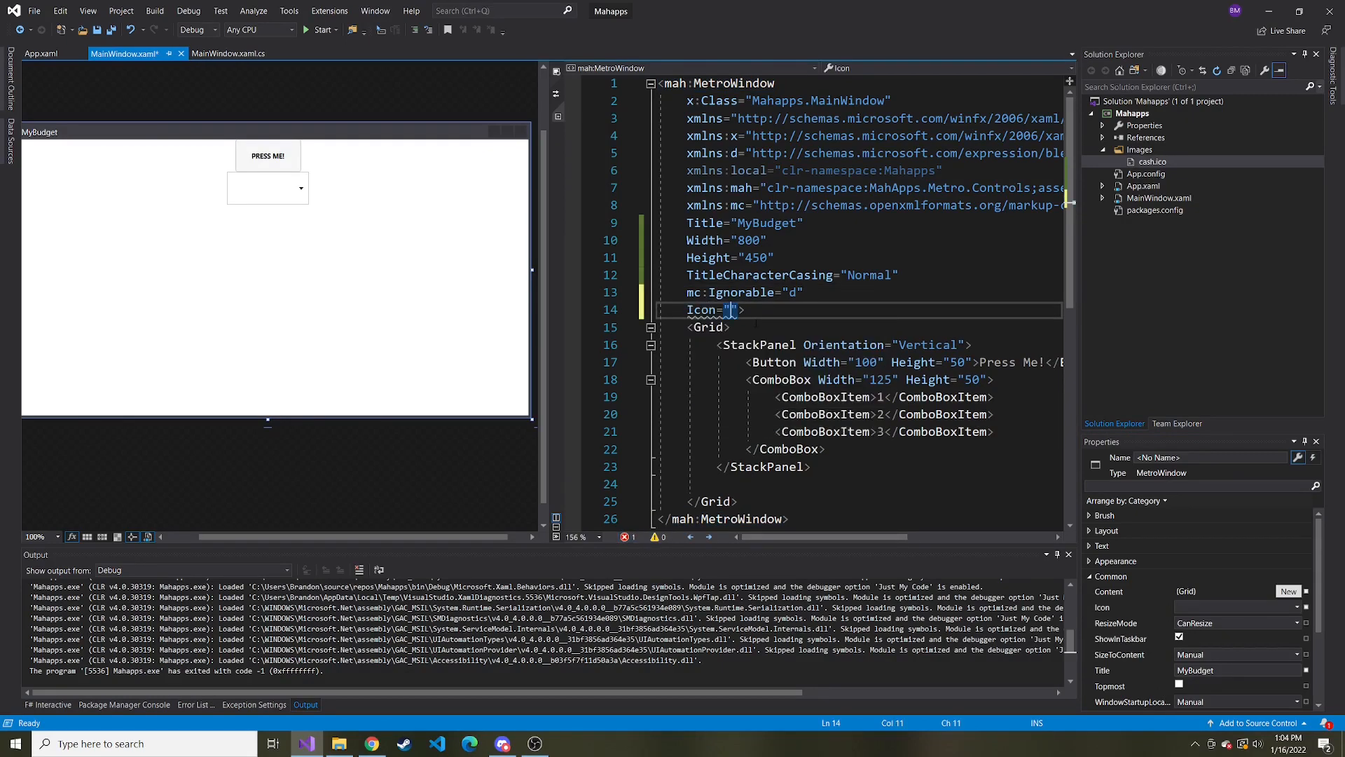
text(/Images/cash.ico)
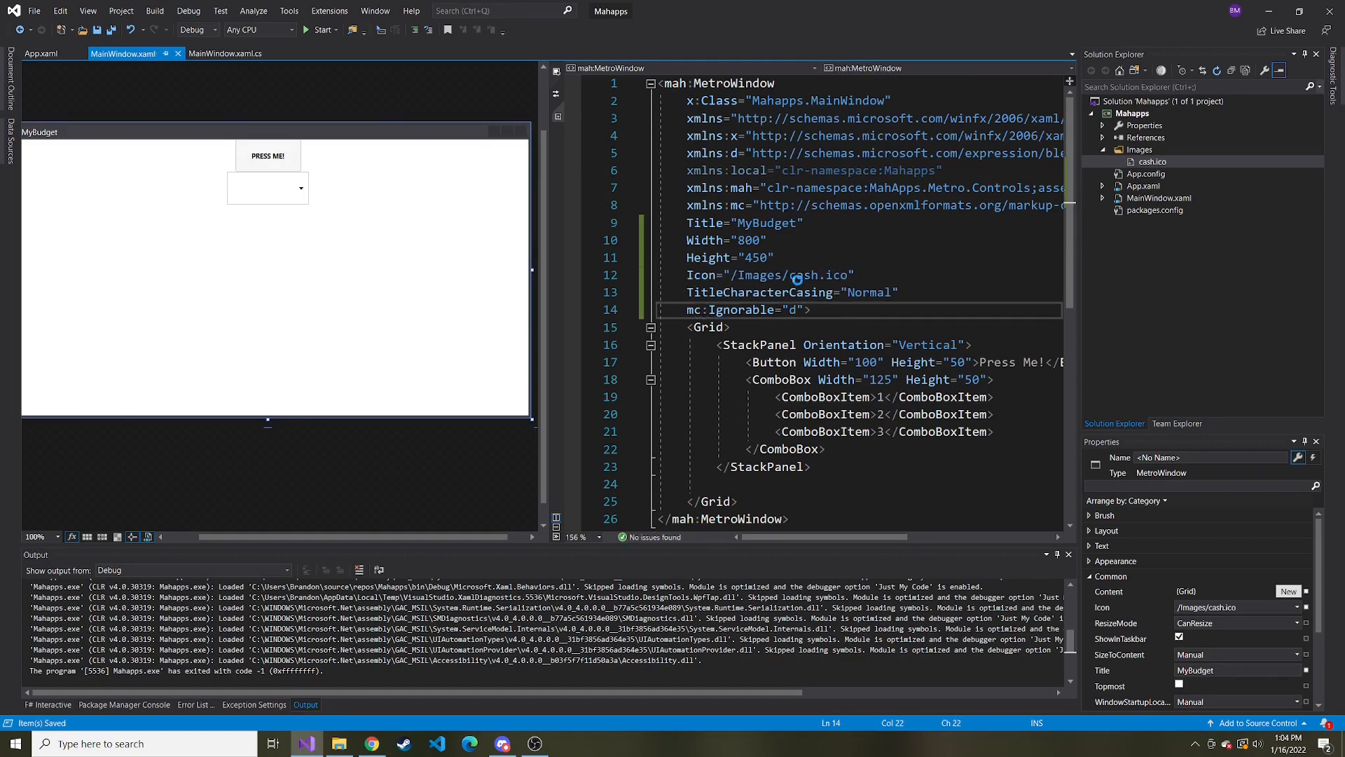
click(322, 30)
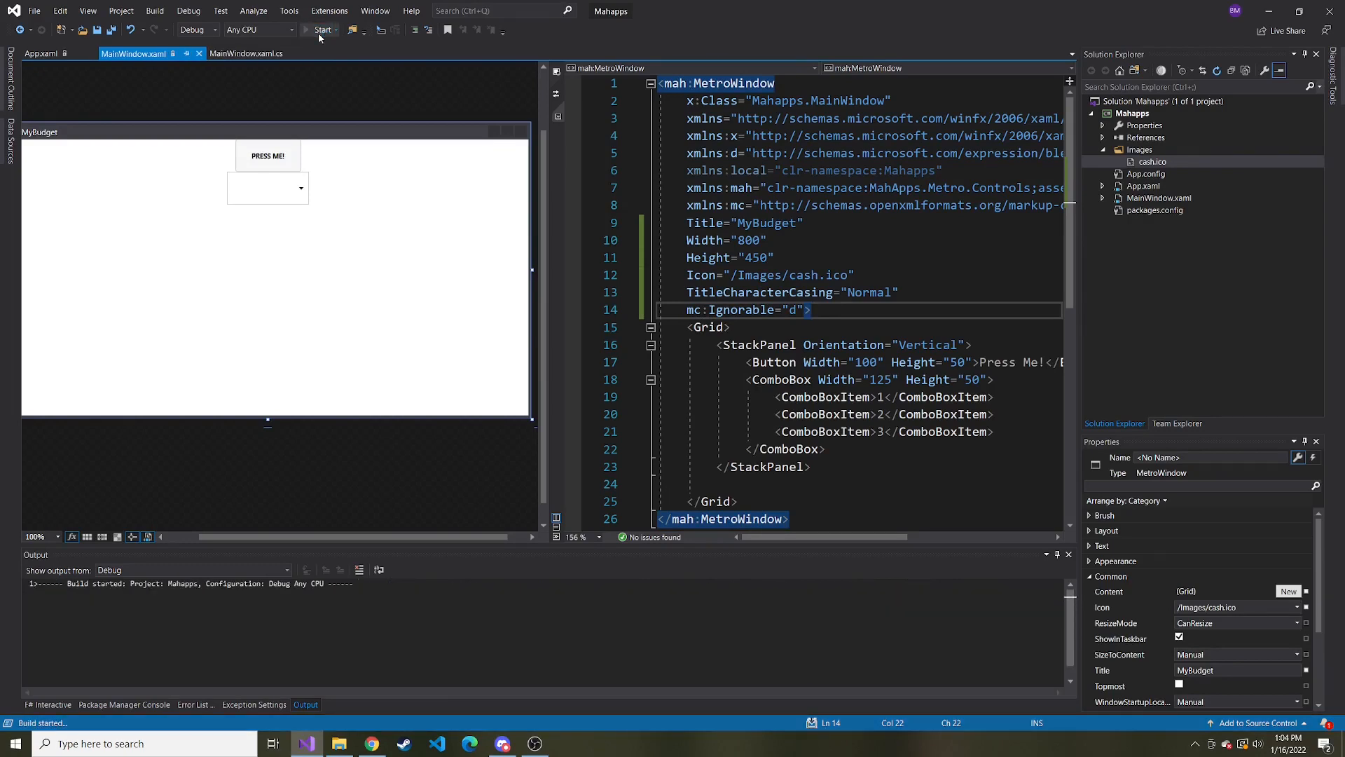
click(324, 30)
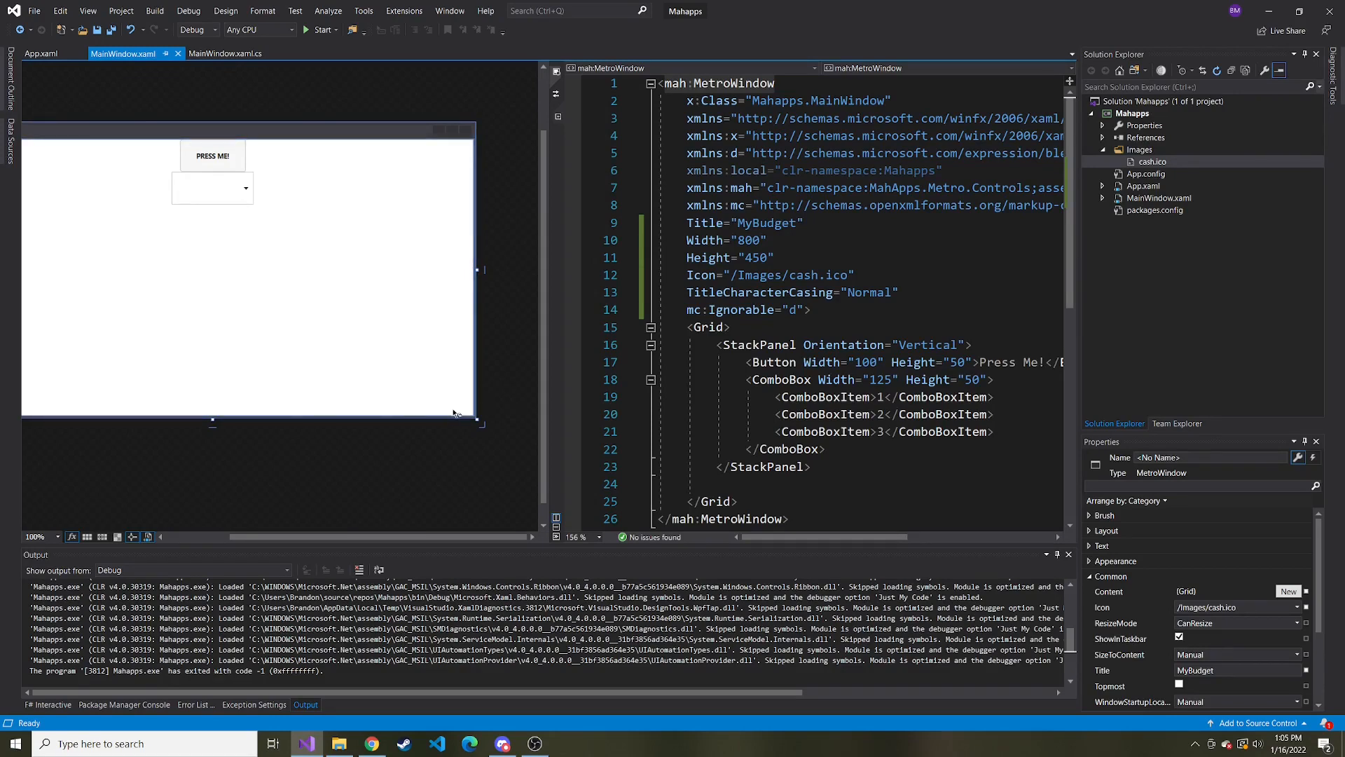
mouse_move(450, 382)
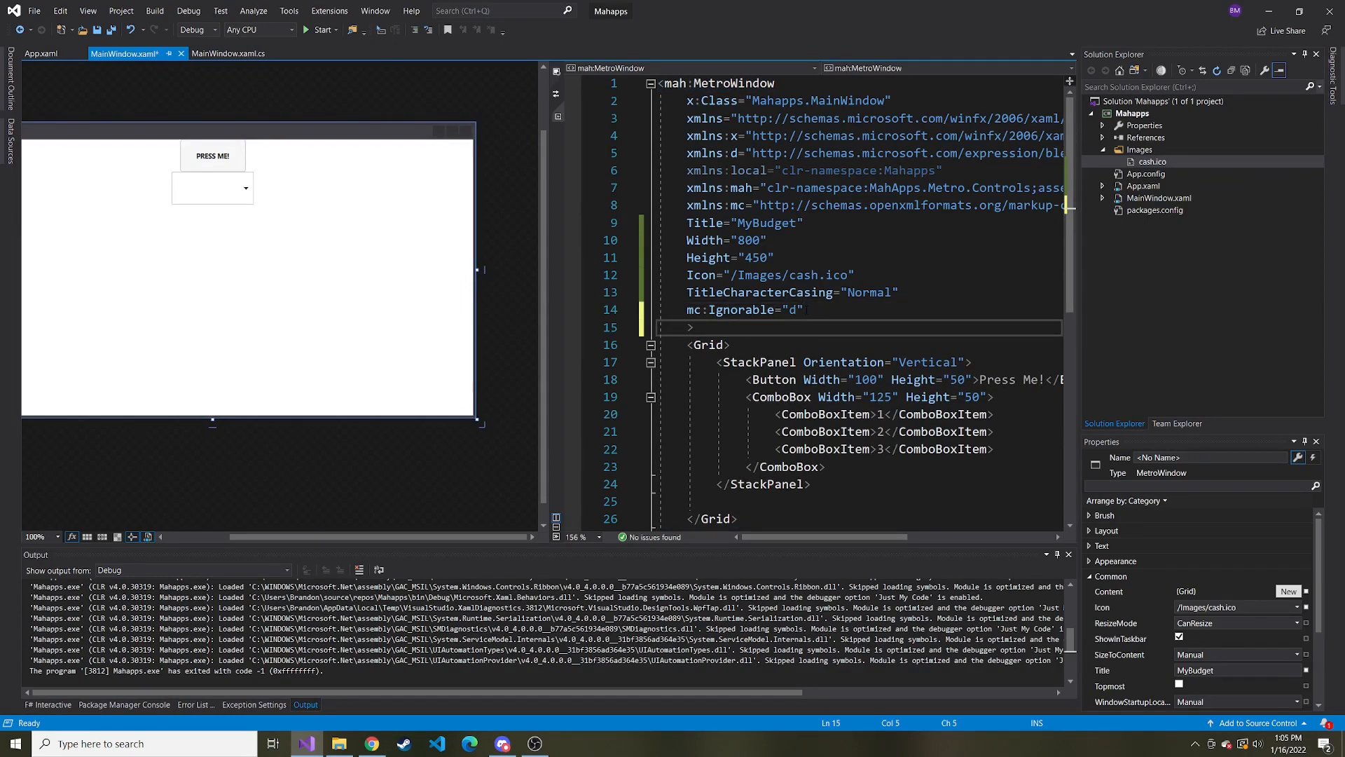
mouse_move(738, 292)
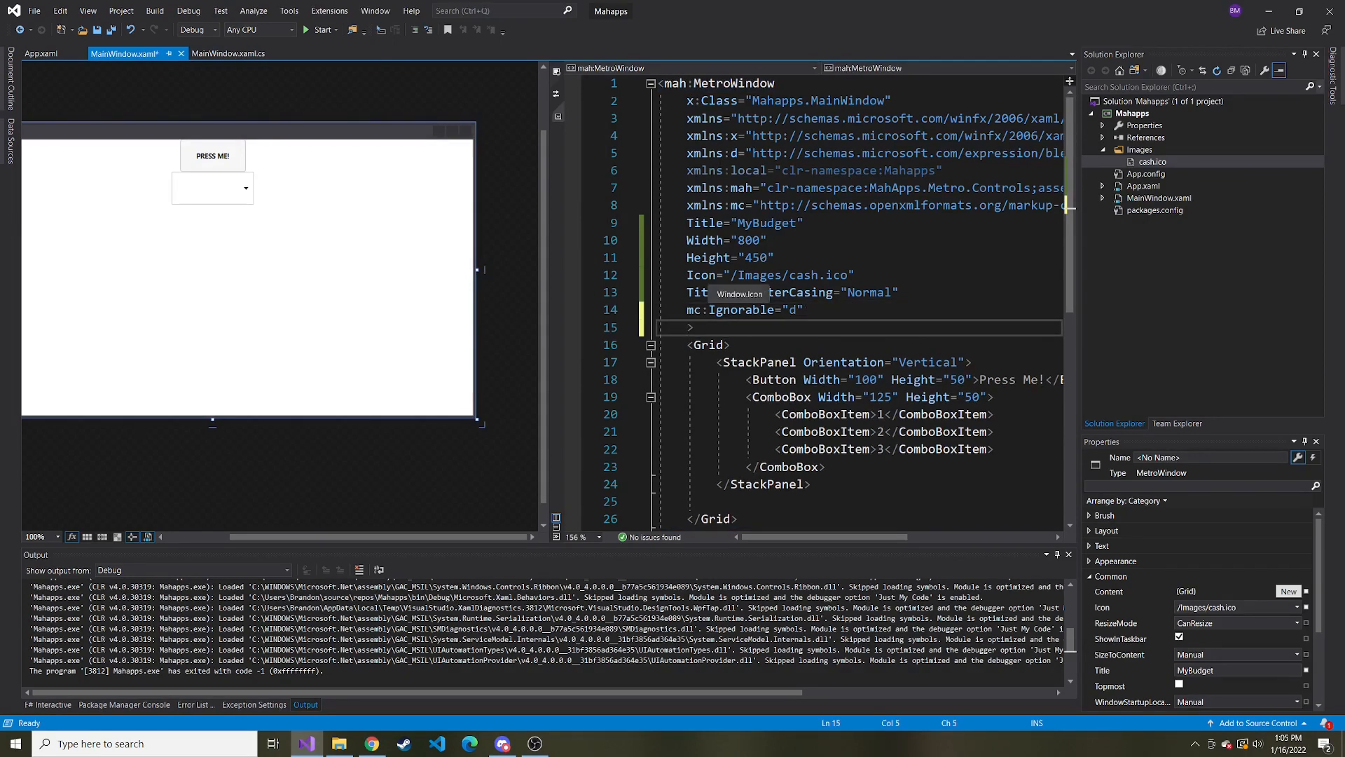
Step: Set ResizeMode to CanResizeWithGrip on the MetroWindow and run the app
text(res)
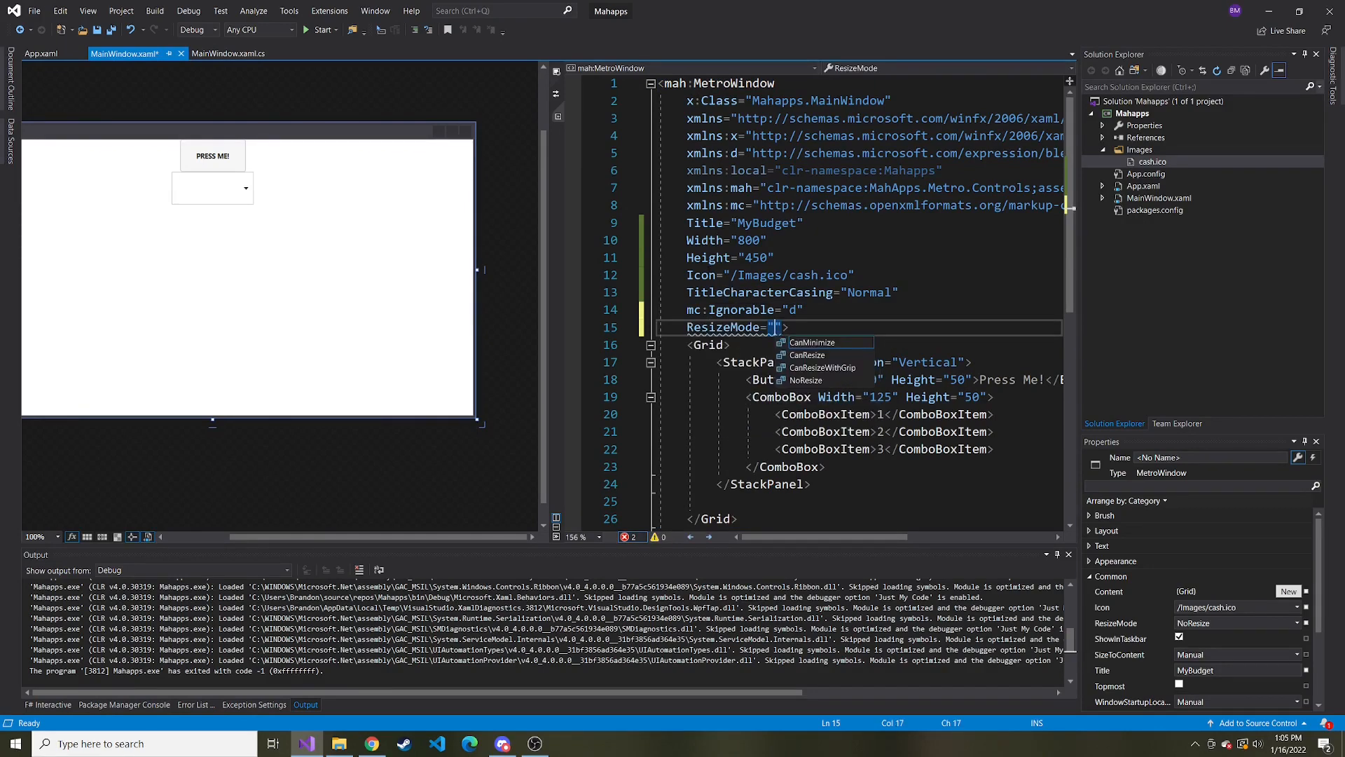
click(823, 367)
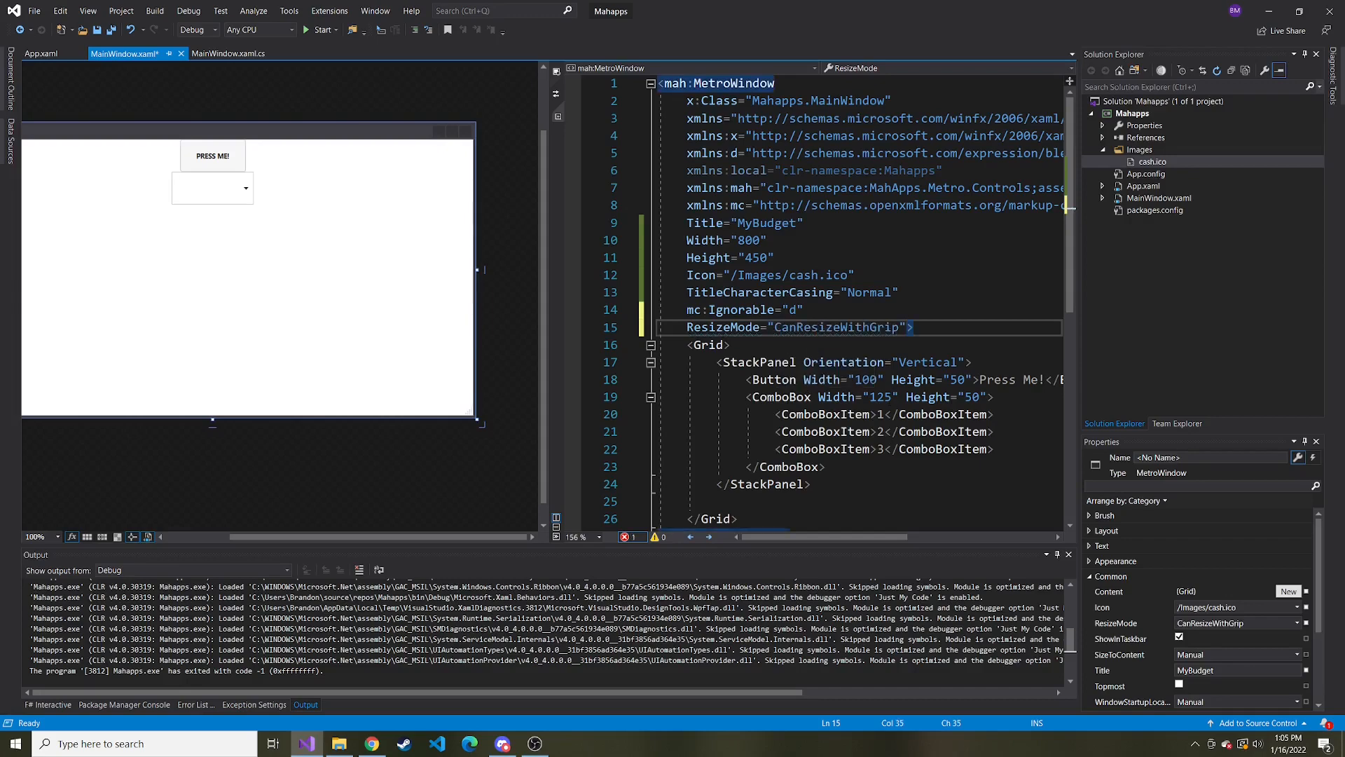
click(320, 30)
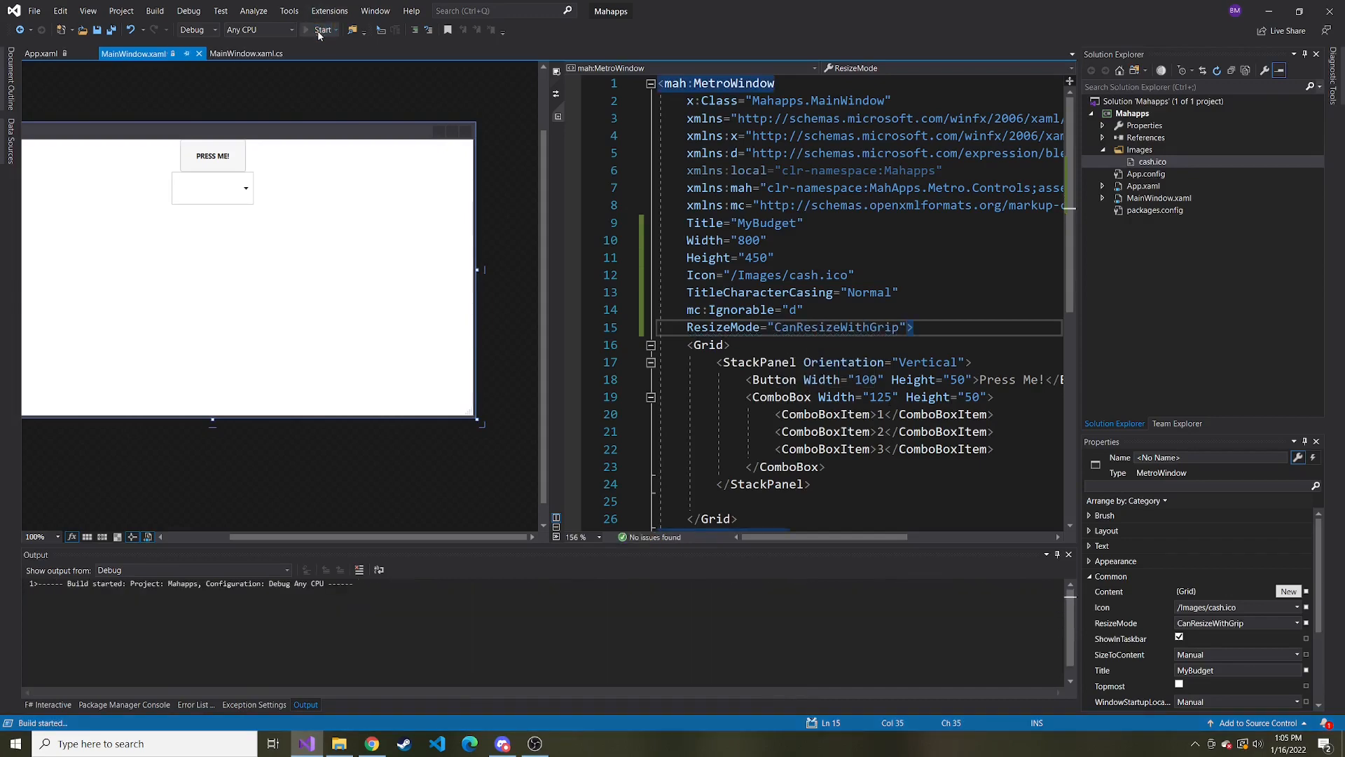
click(321, 30)
text(BorderBrush="">)
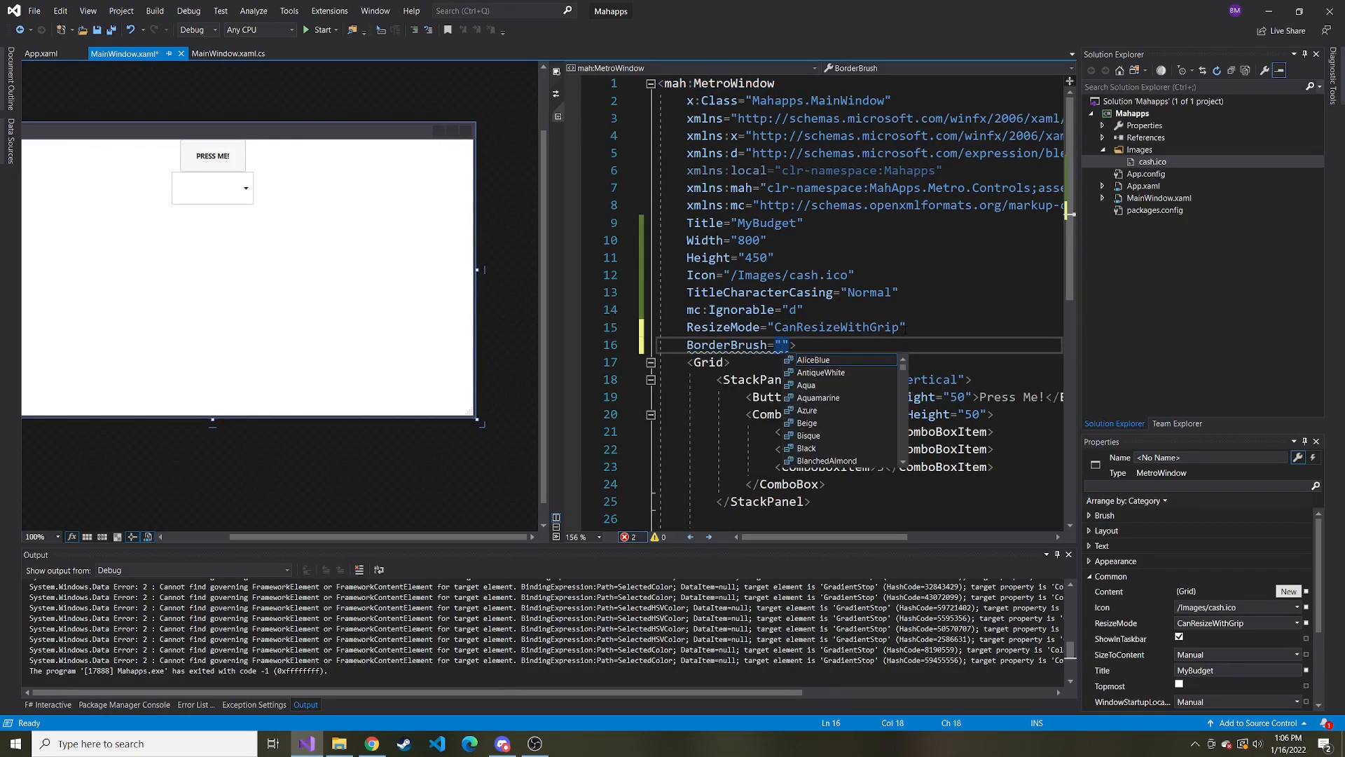
Step: Type BorderBrush="{DynamicResource }" and check App.xaml's Light.Blue theme resources
text({)
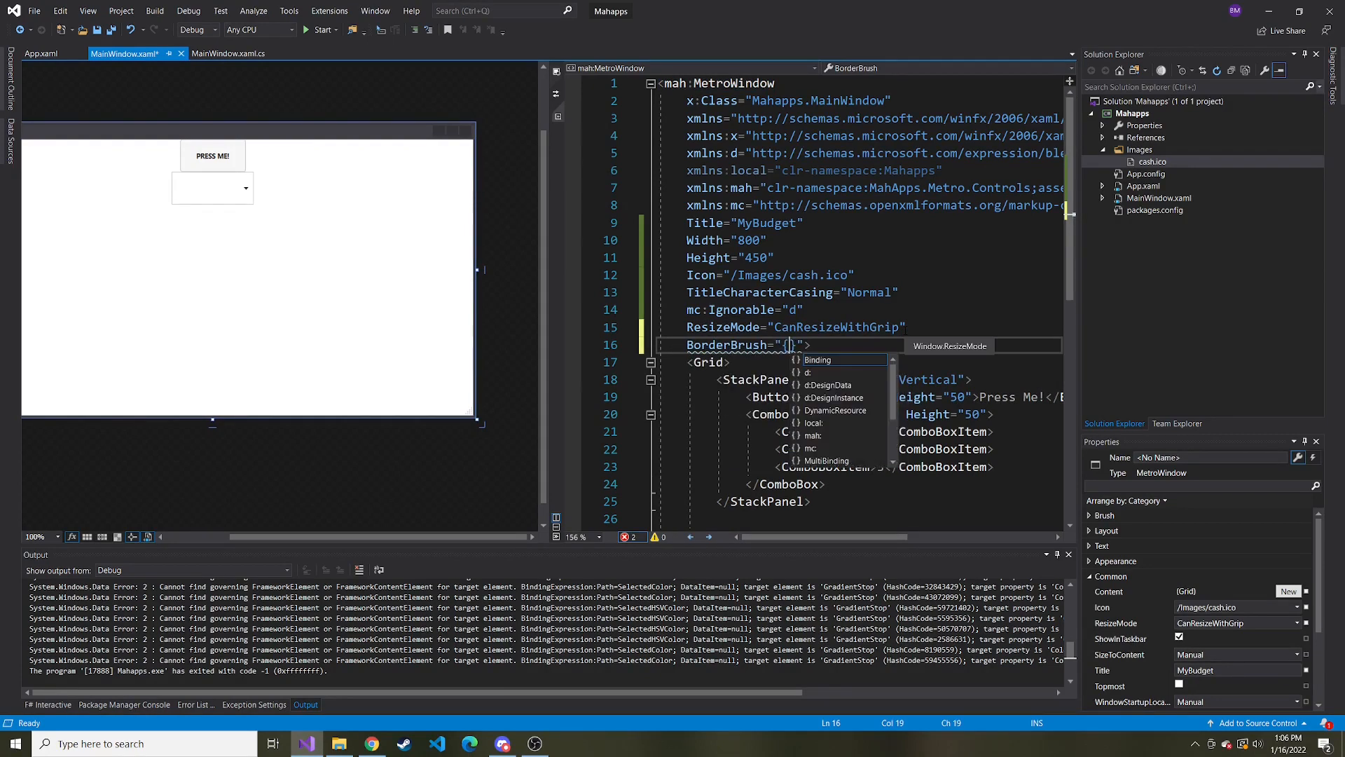
text(DynamicResource)
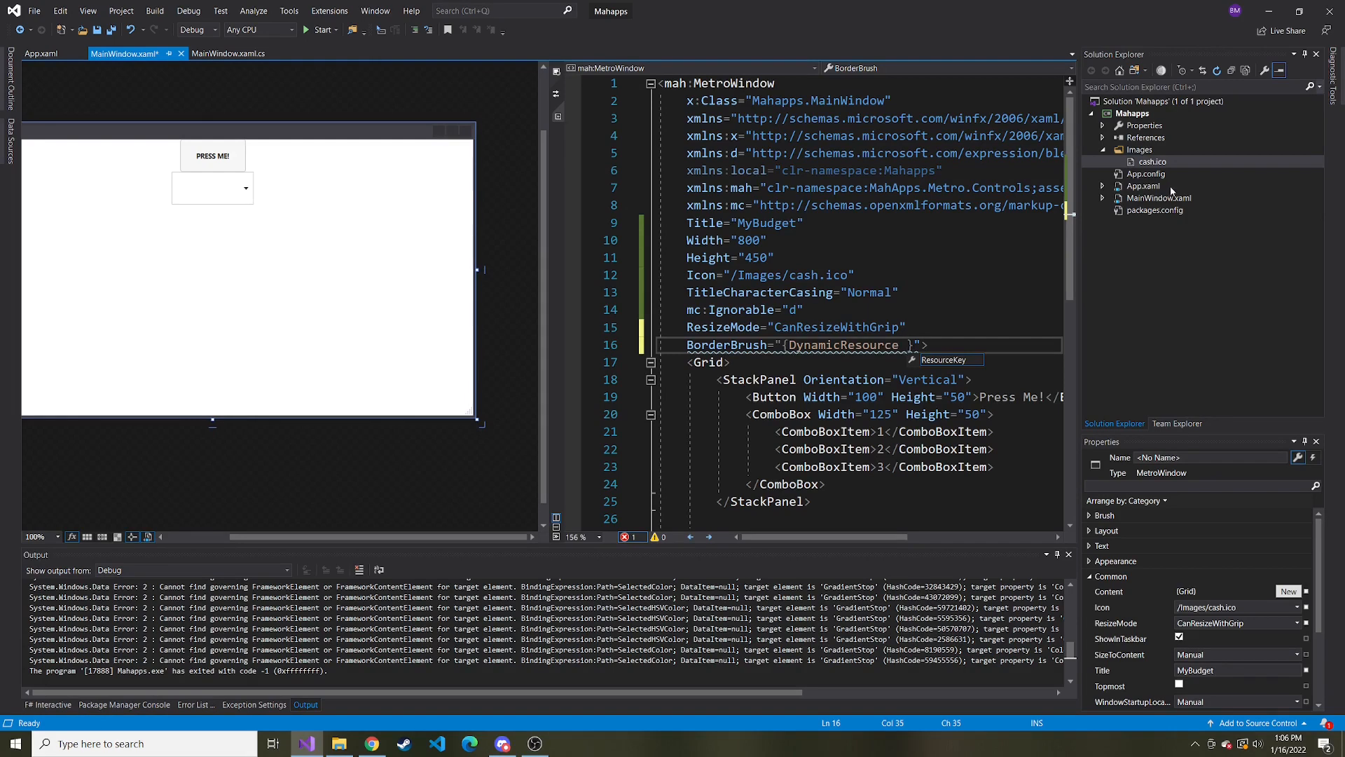
click(1145, 173)
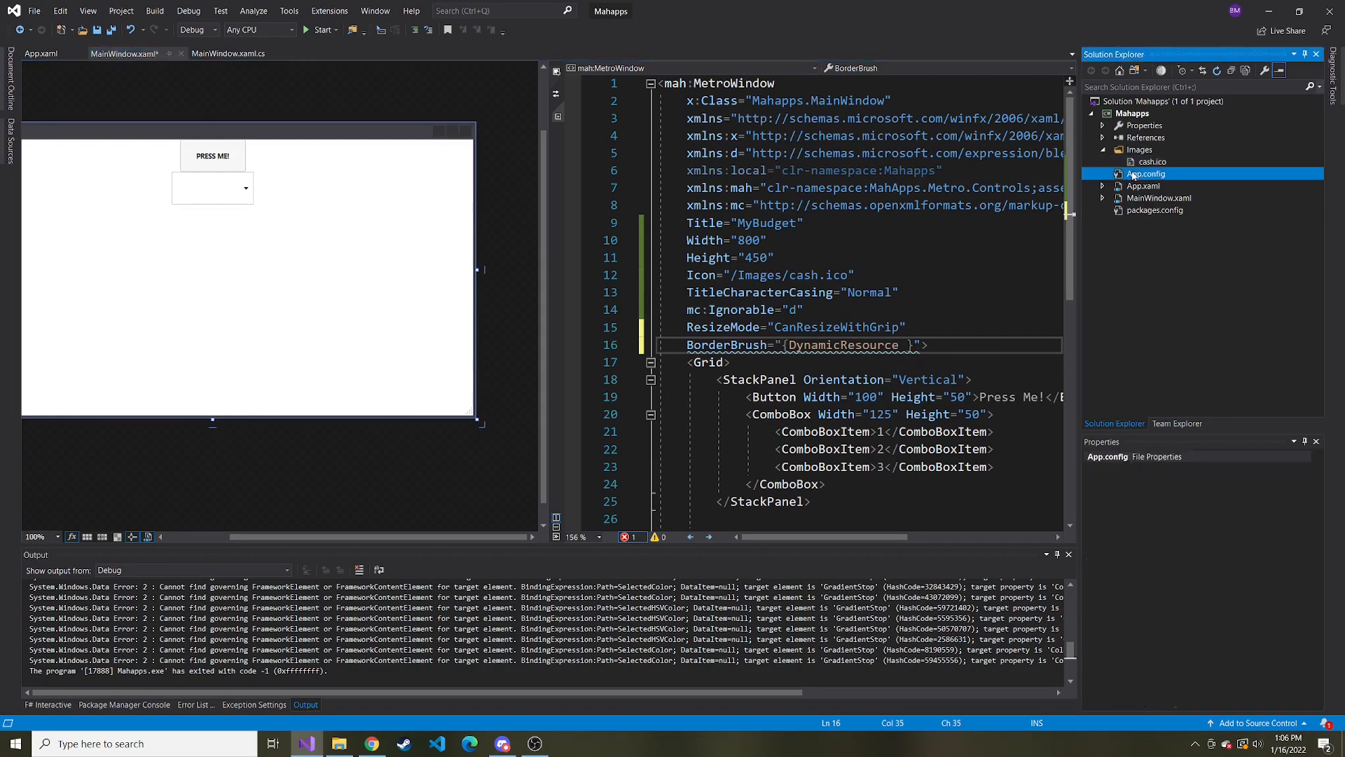
double_click(1147, 173)
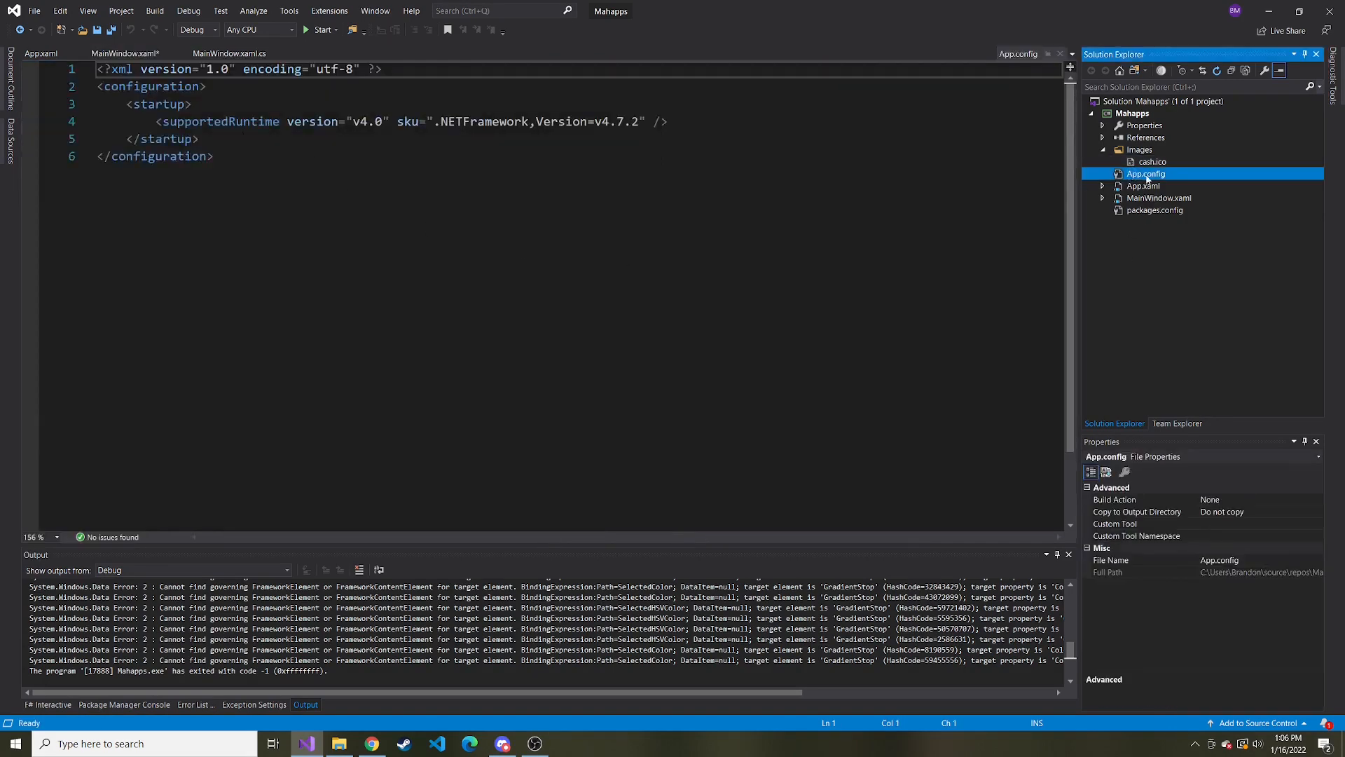
click(1143, 186)
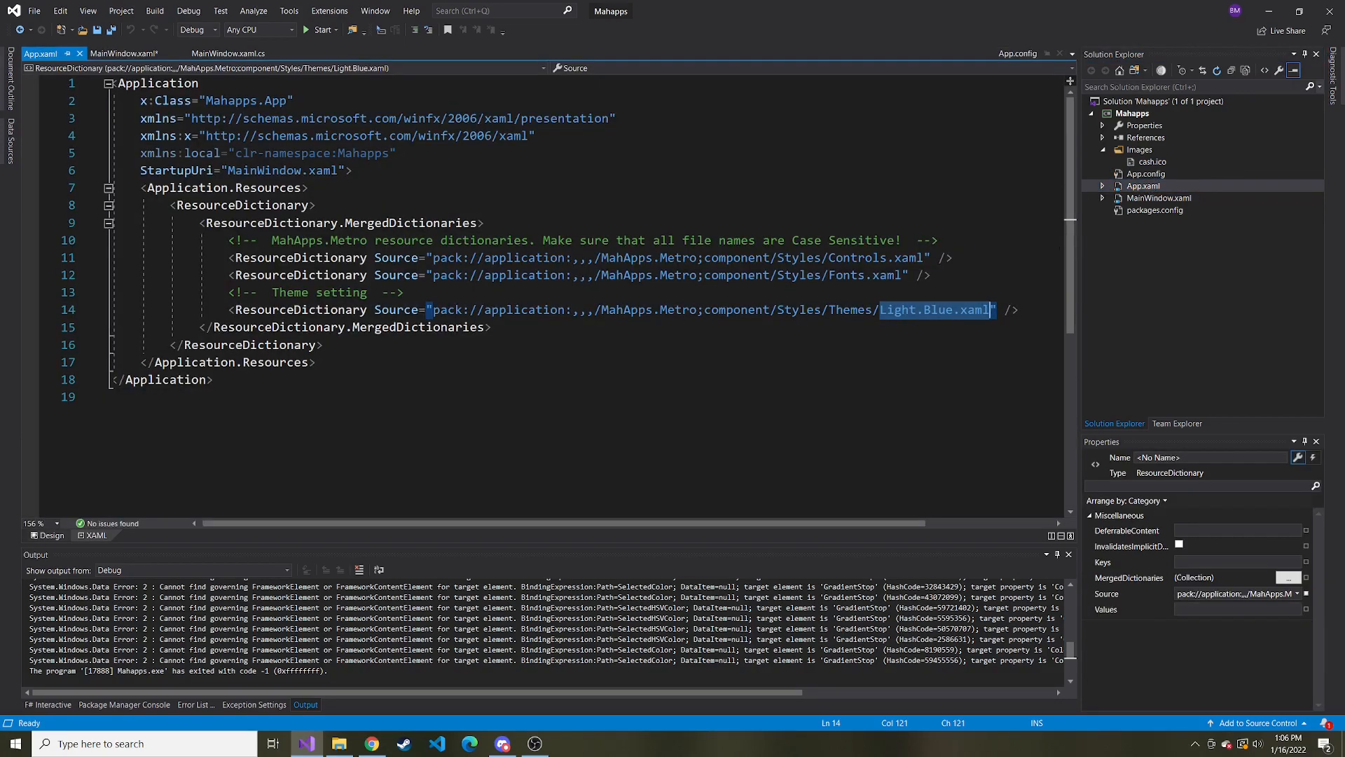
click(126, 53)
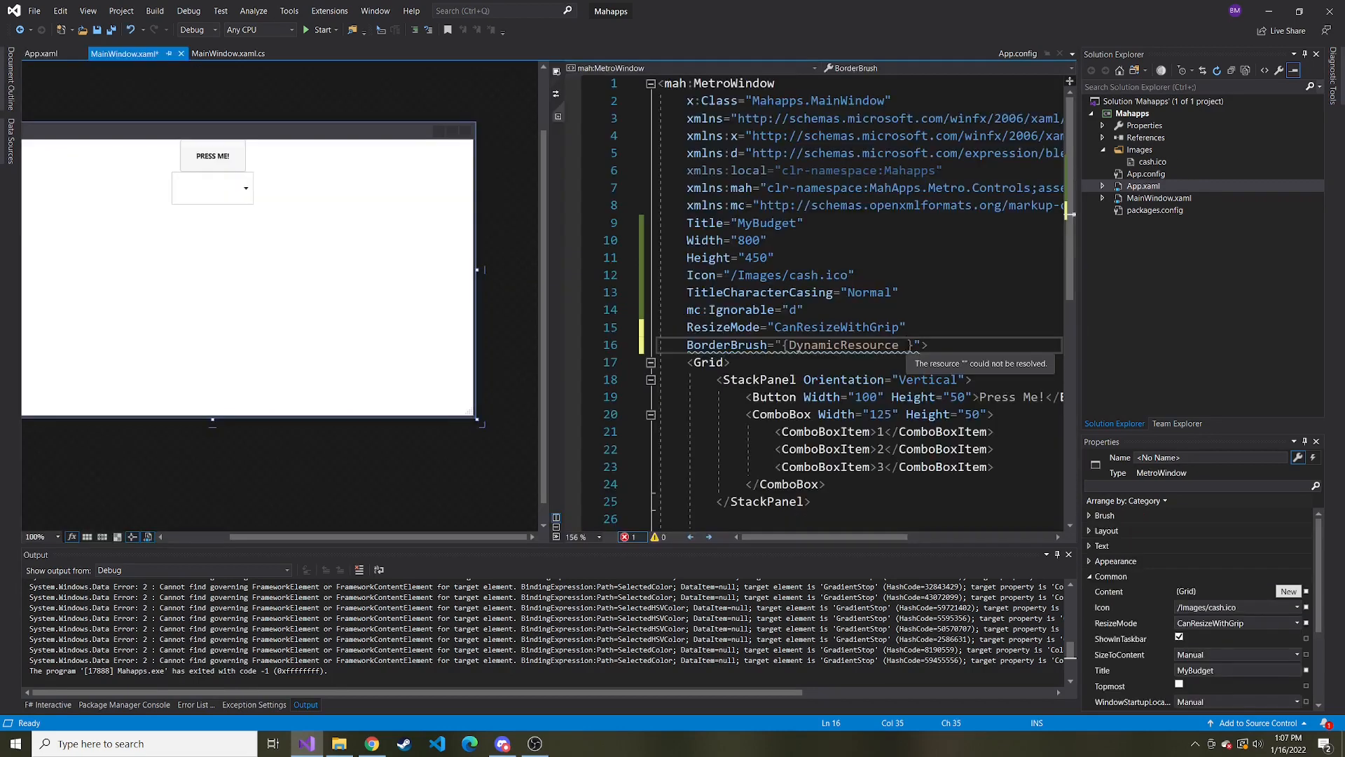
Step: Bind BorderBrush to MahApps.Brushes.Accent, set BorderThickness="3", and run the app
text(maha)
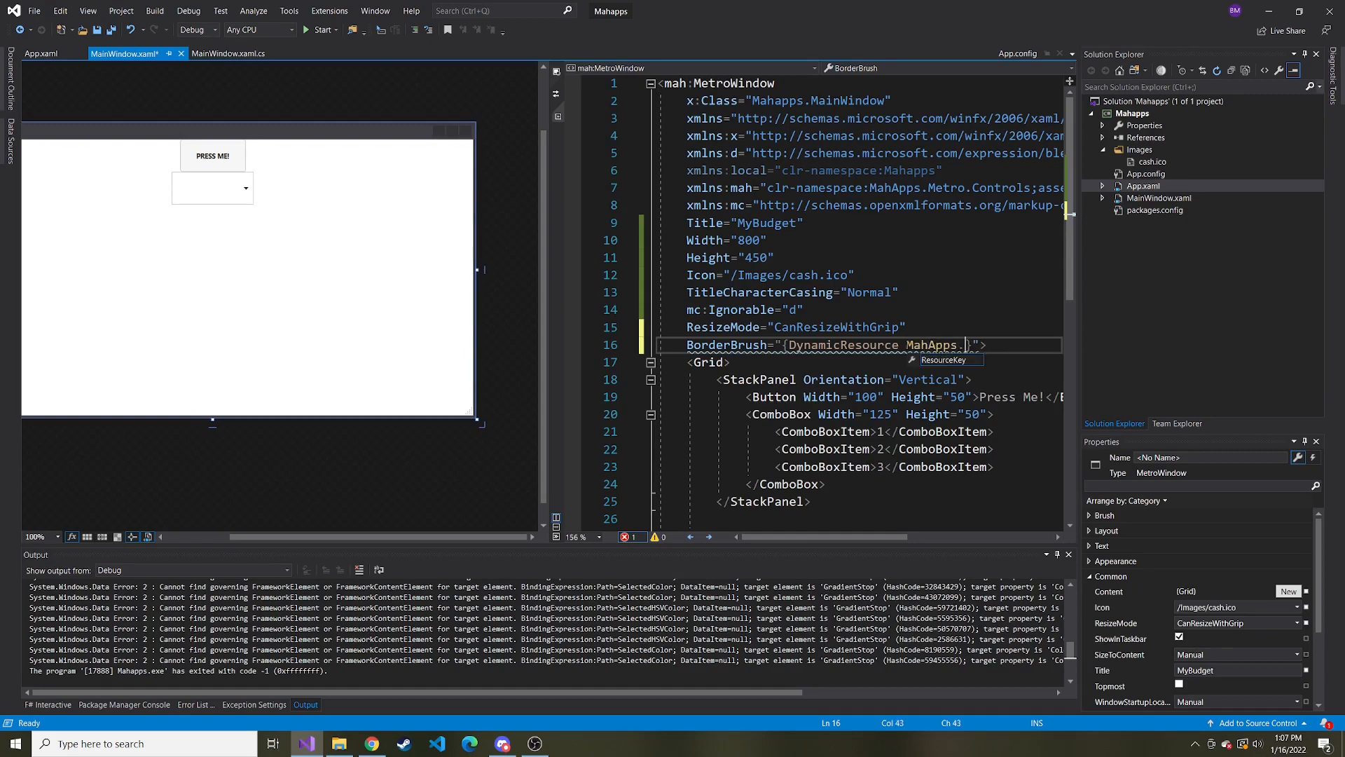
text(Brushes.)
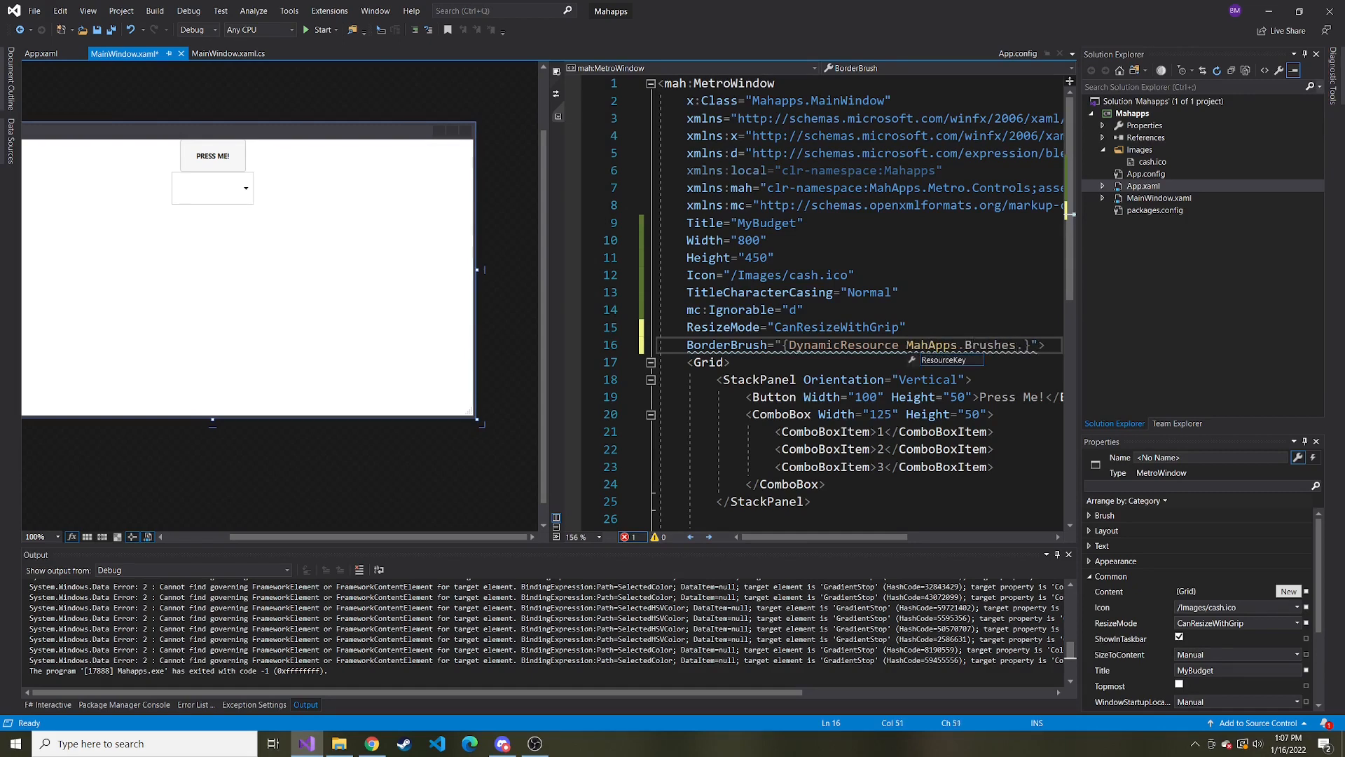
text(Accent)
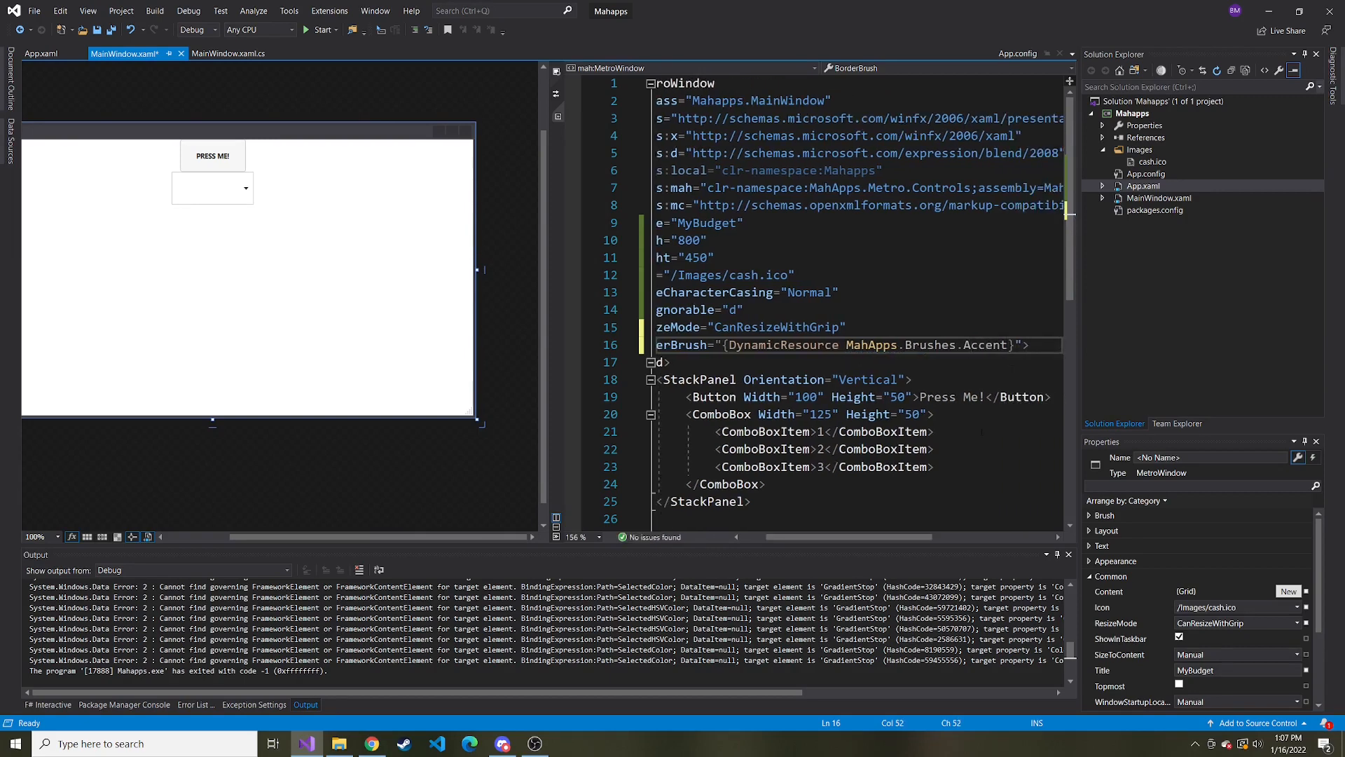
text(bo)
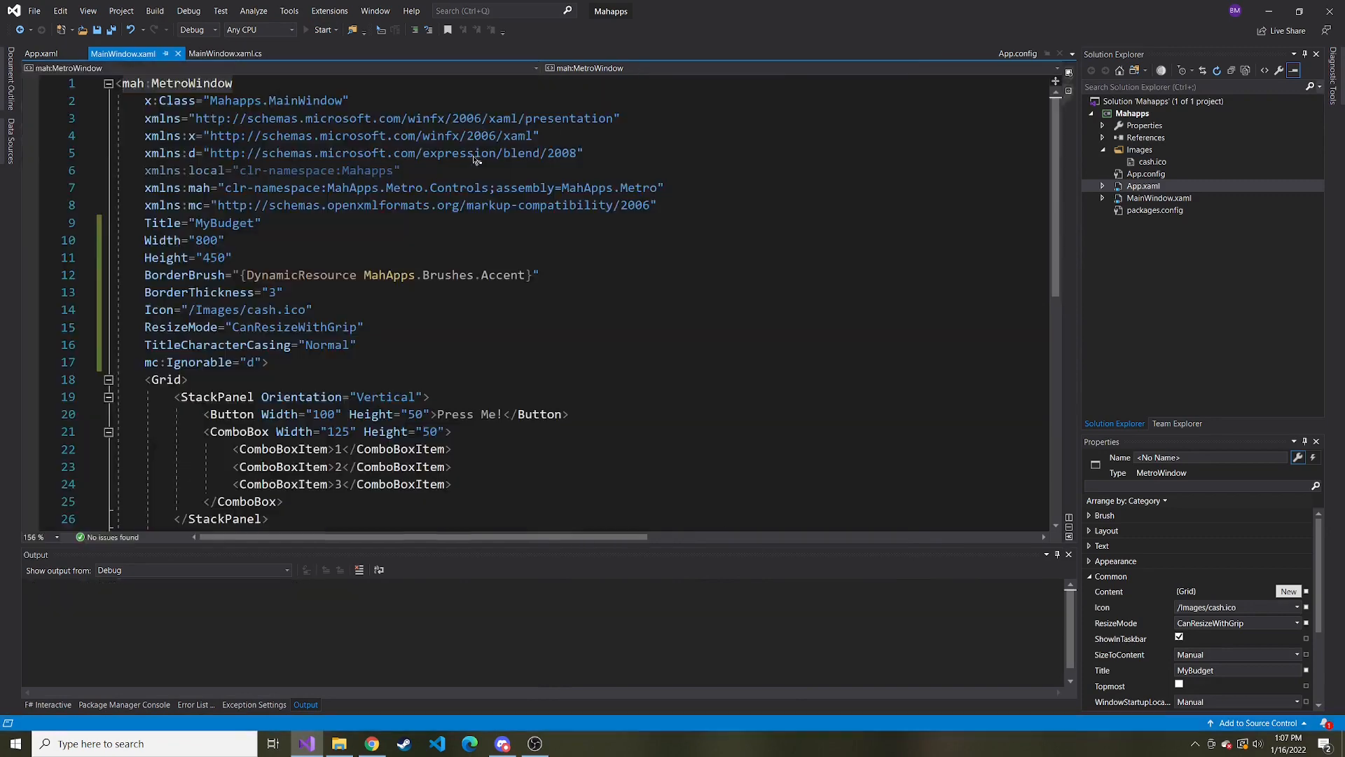
click(321, 30)
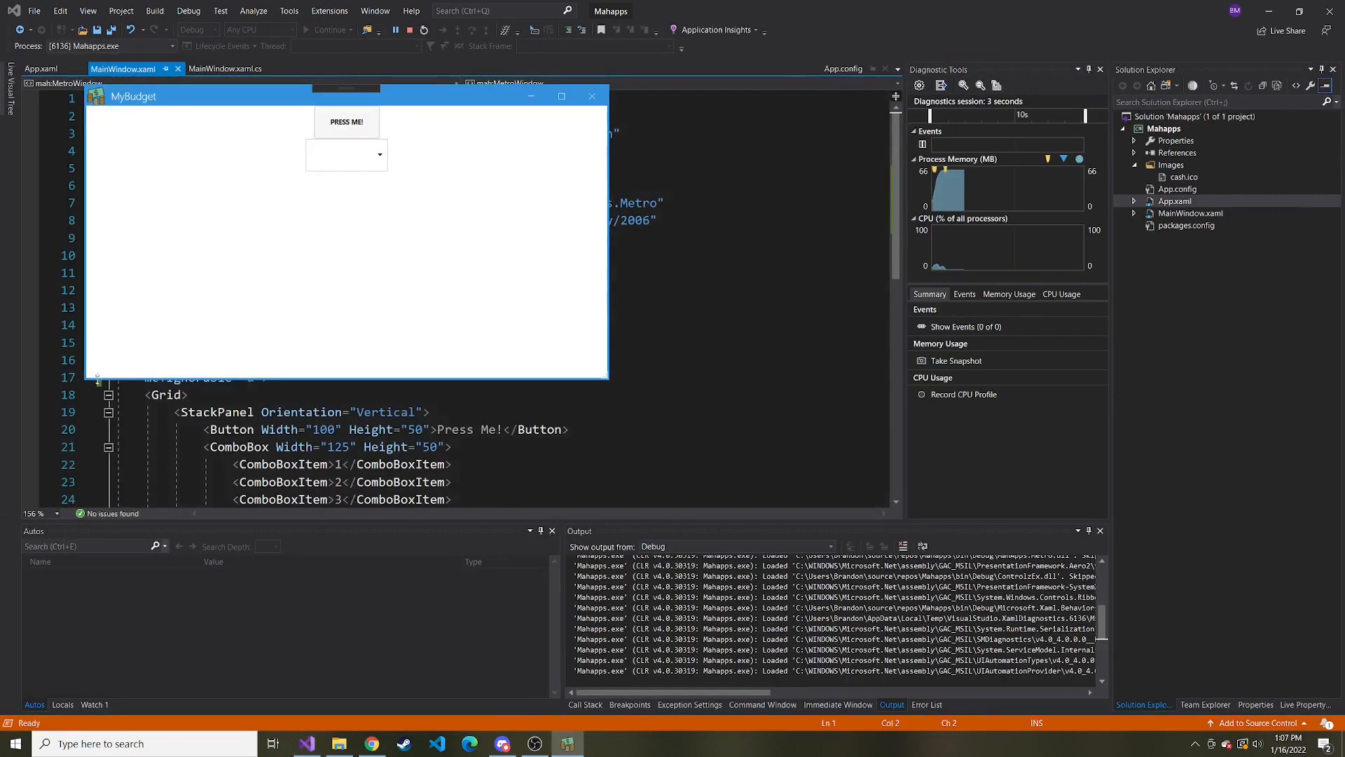
mouse_move(528, 96)
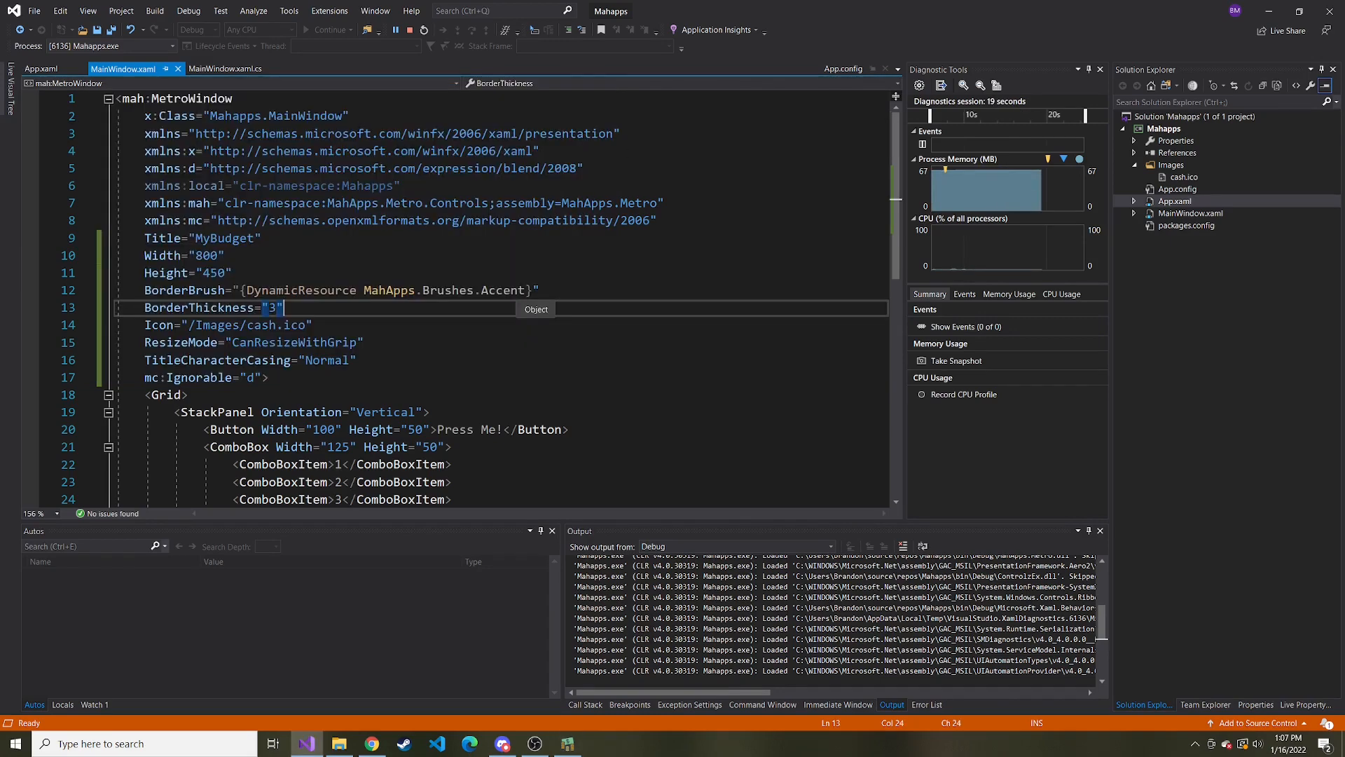
Step: Replace BorderBrush with GlowBrush, set BorderThickness to 5, and close the running app
double_click(183, 290)
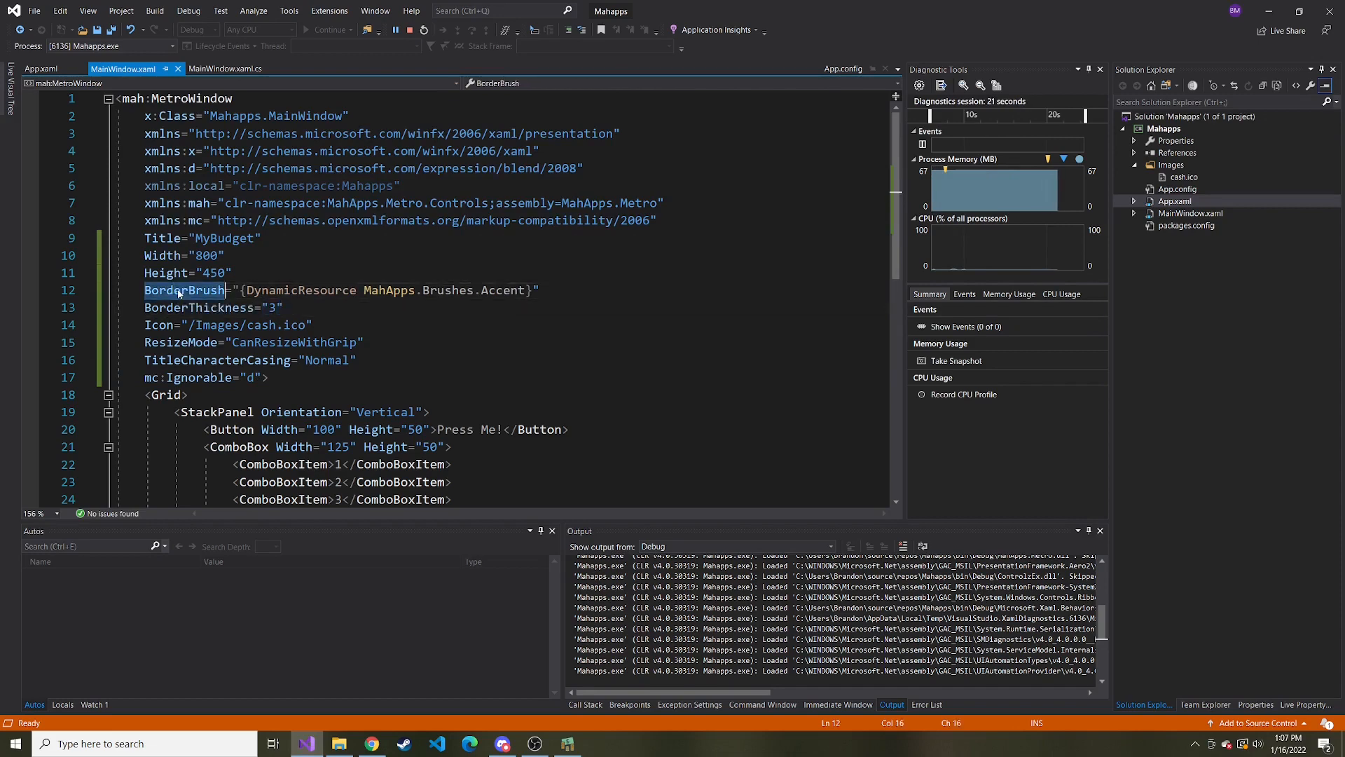
text(gl)
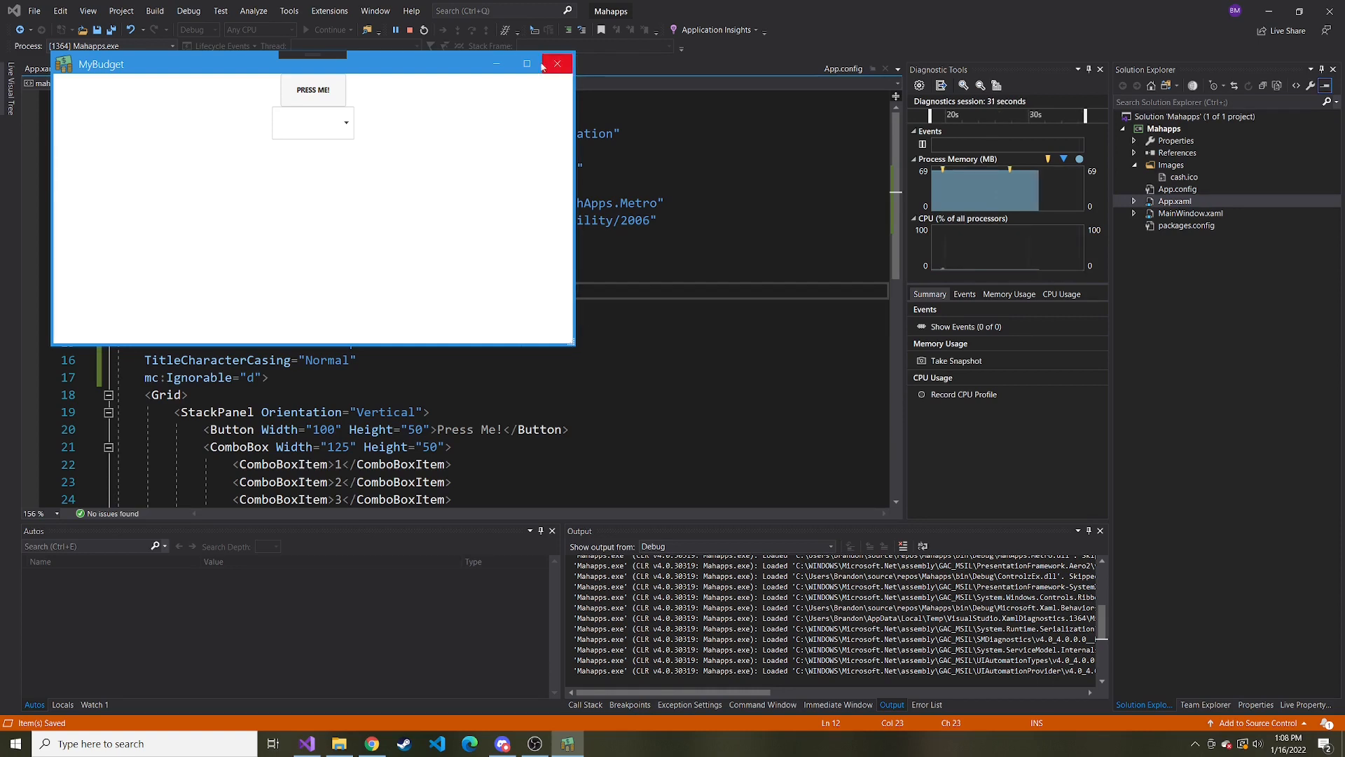
click(556, 64)
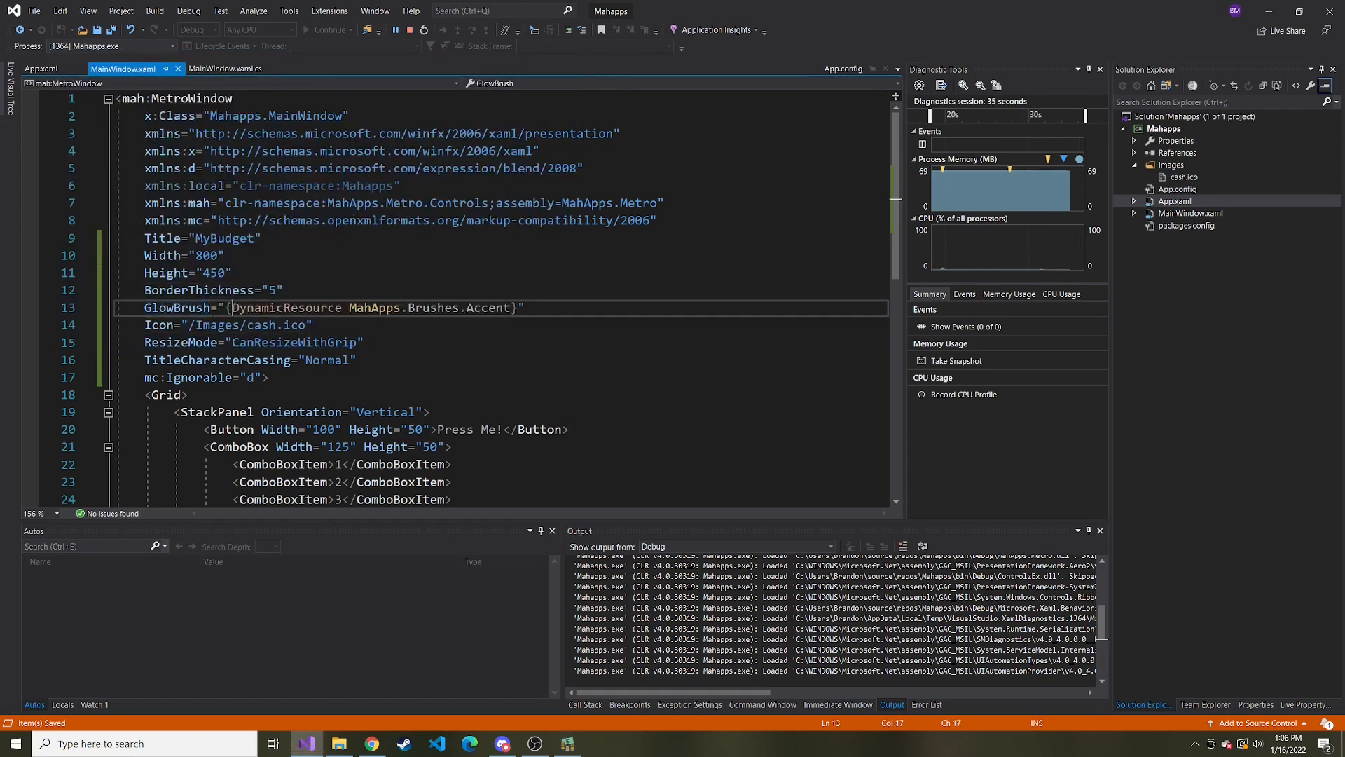